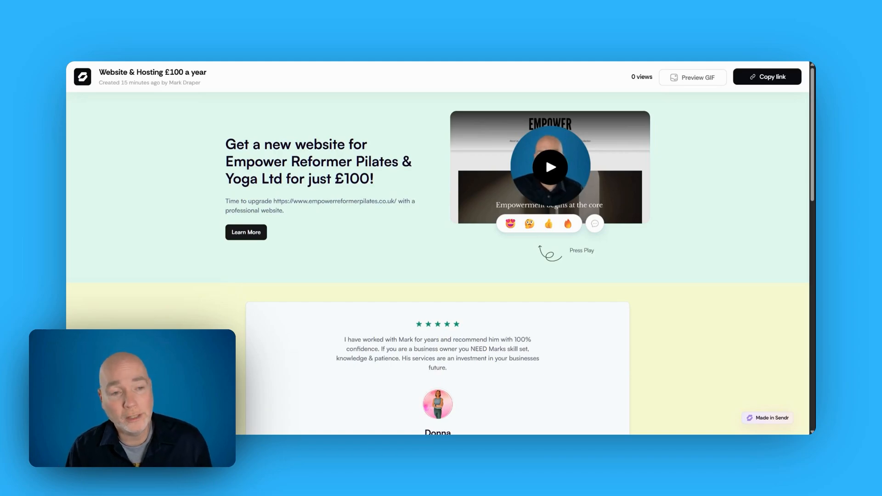
mouse_move(398, 185)
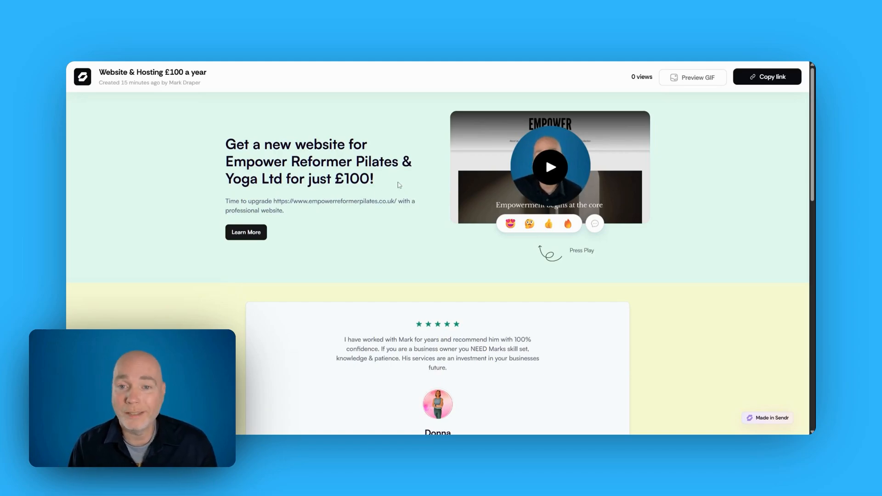
Start a new landing page template and add a Focus message section from the pre-built list.
scroll(down, 3)
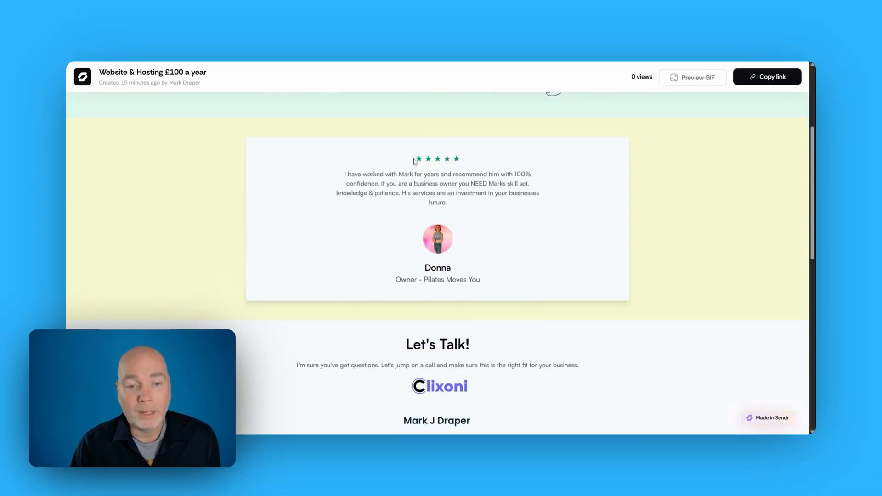
scroll(down, 3)
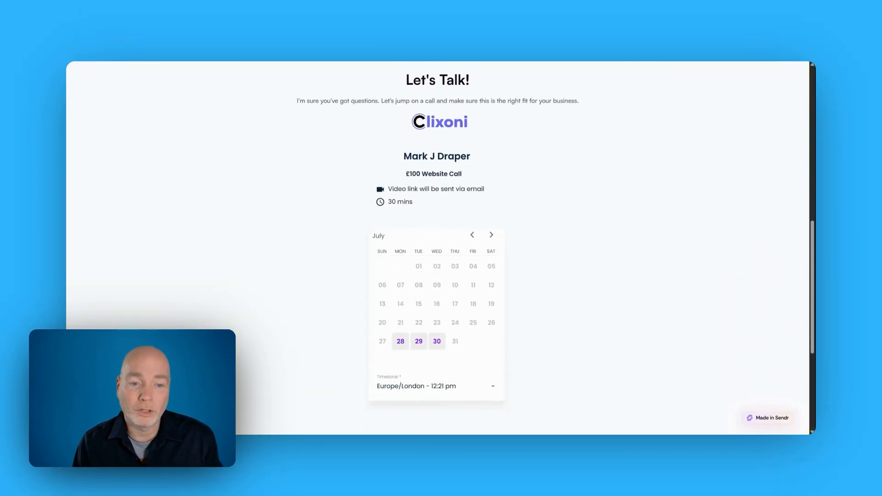
scroll(down, 3)
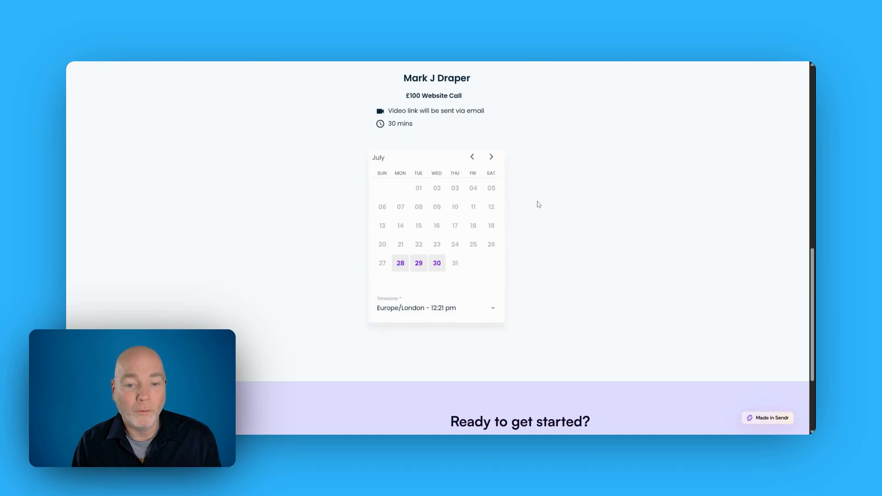
mouse_move(509, 82)
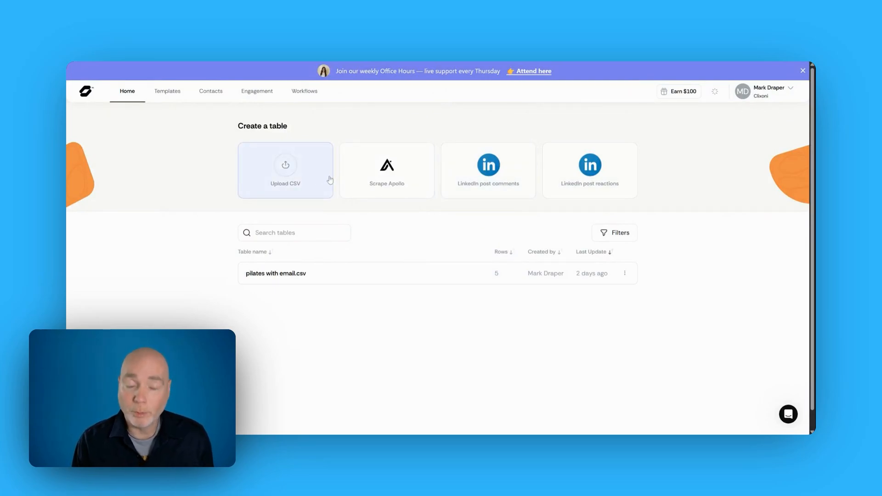
mouse_move(359, 179)
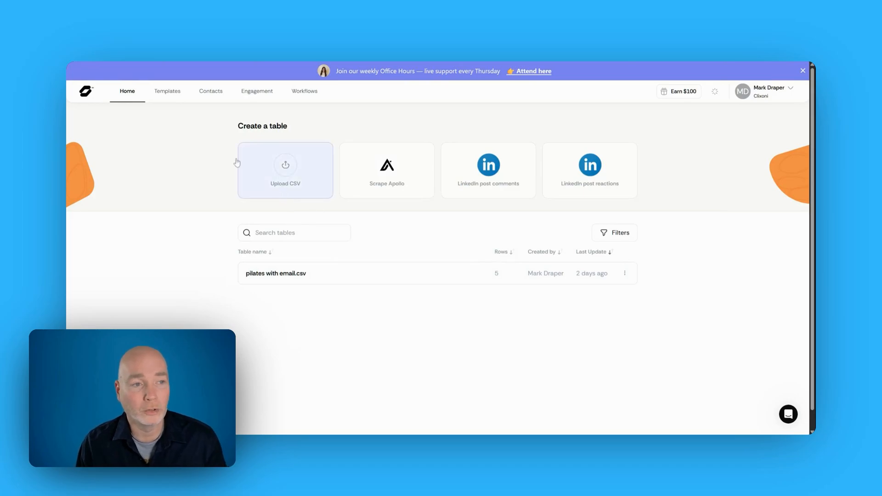
click(167, 90)
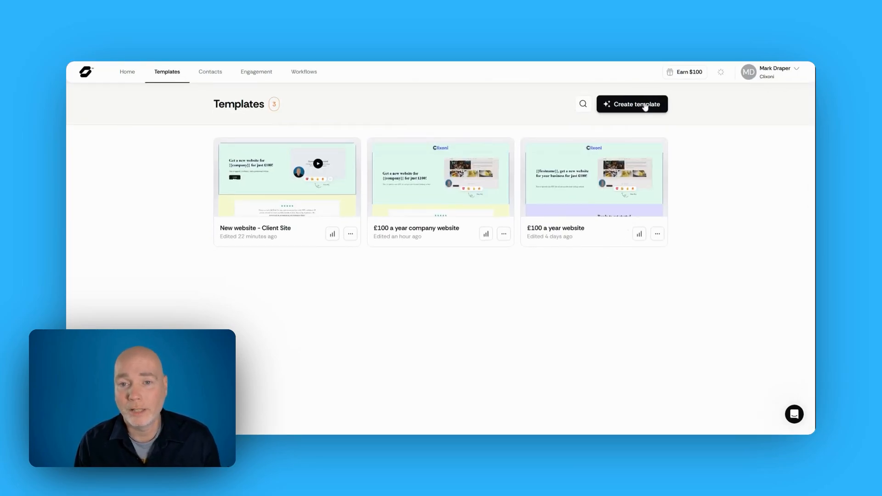
click(631, 104)
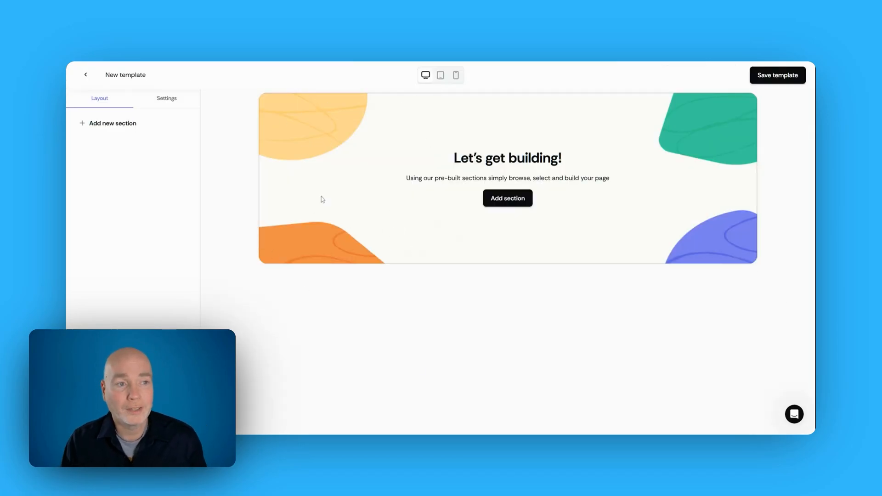
click(507, 198)
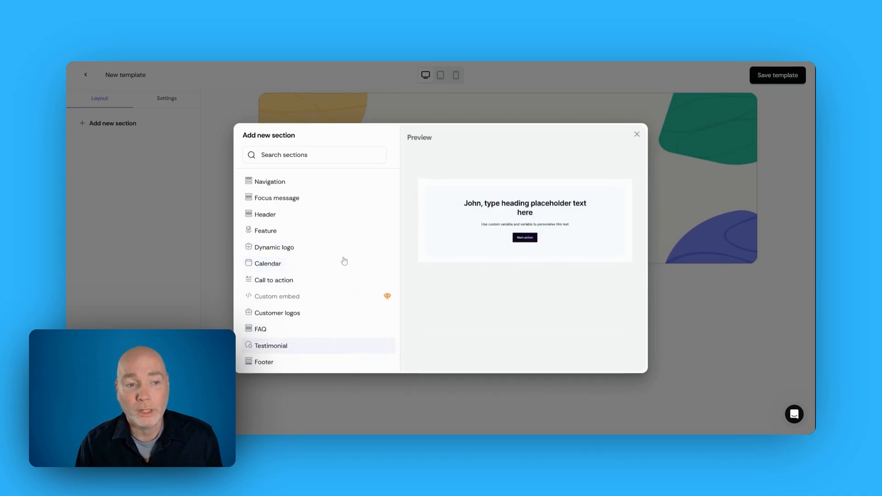
click(277, 198)
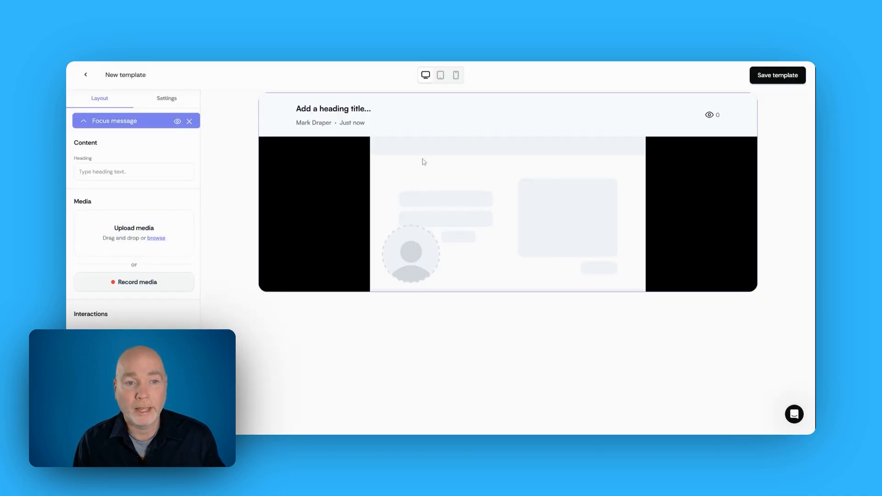
mouse_move(304, 189)
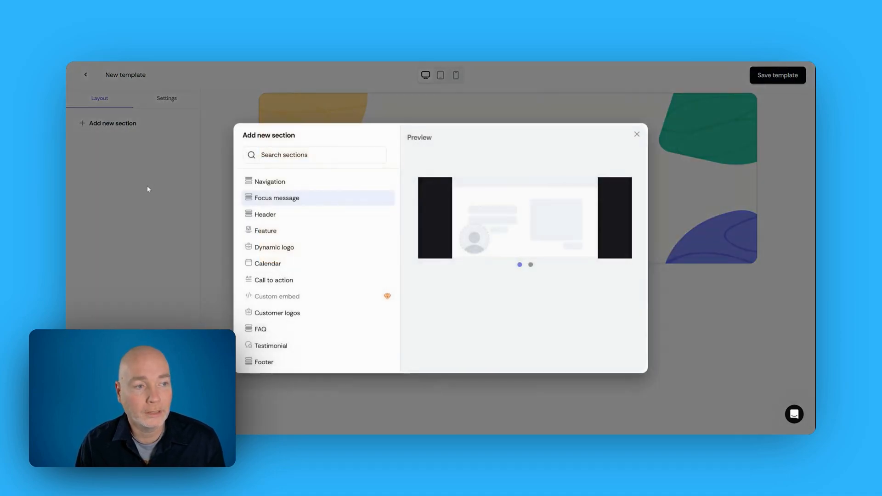
Add a Header section and attach a recorded video to it.
click(265, 215)
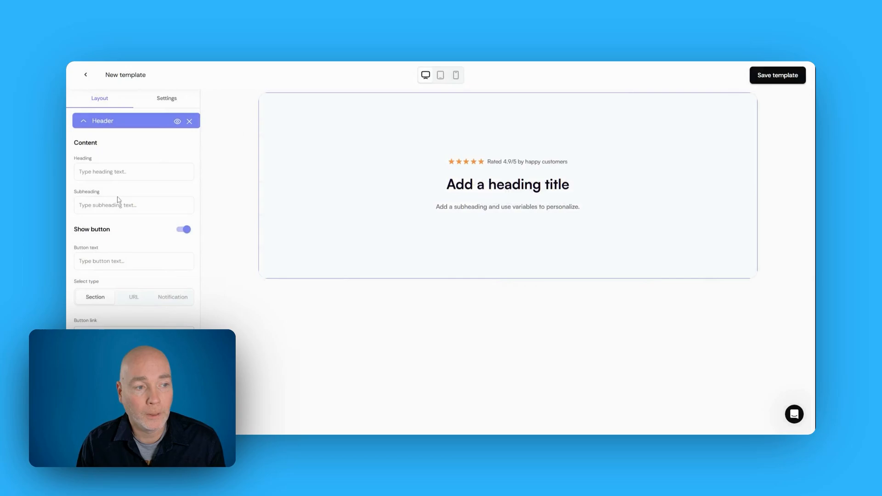
scroll(down, 3)
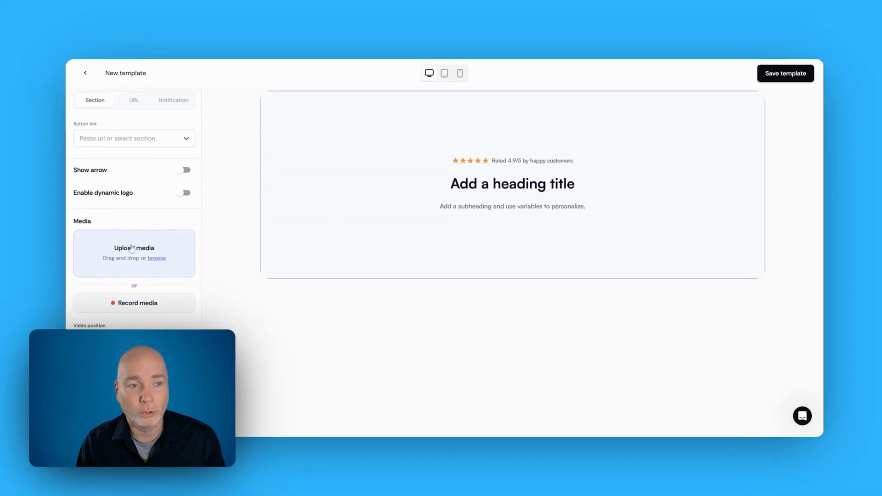
click(133, 303)
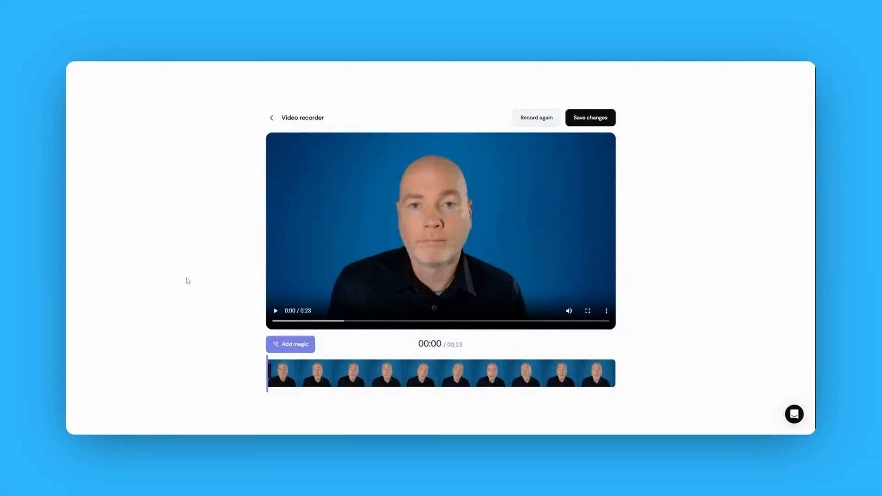
click(291, 343)
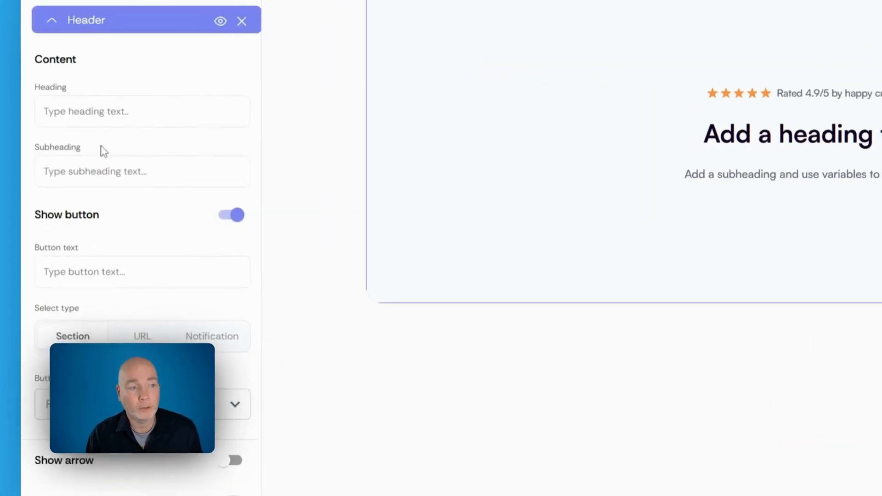
Fill the header with heading 'reert', subheading 'ertert' and button text 'more'.
text(reert)
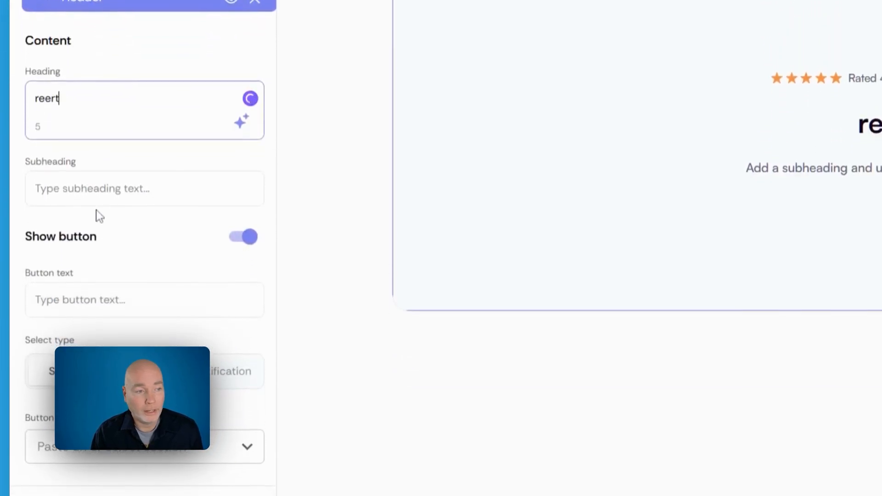
text(ertert)
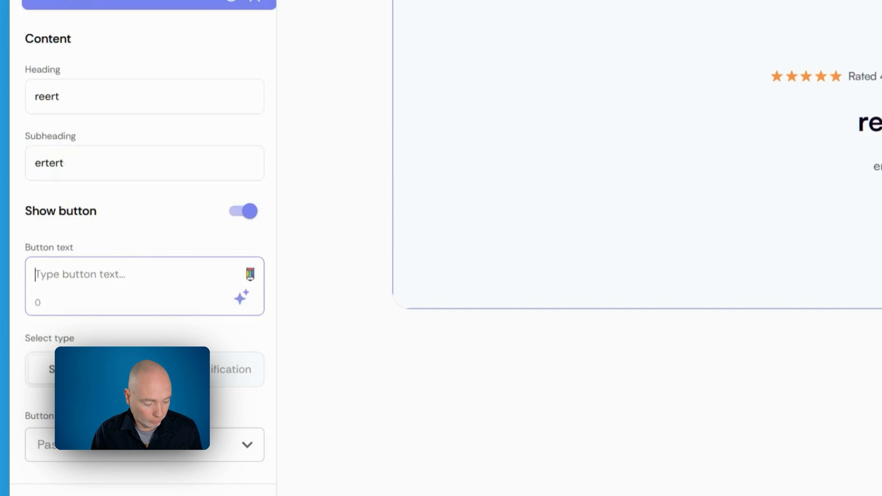
text(more)
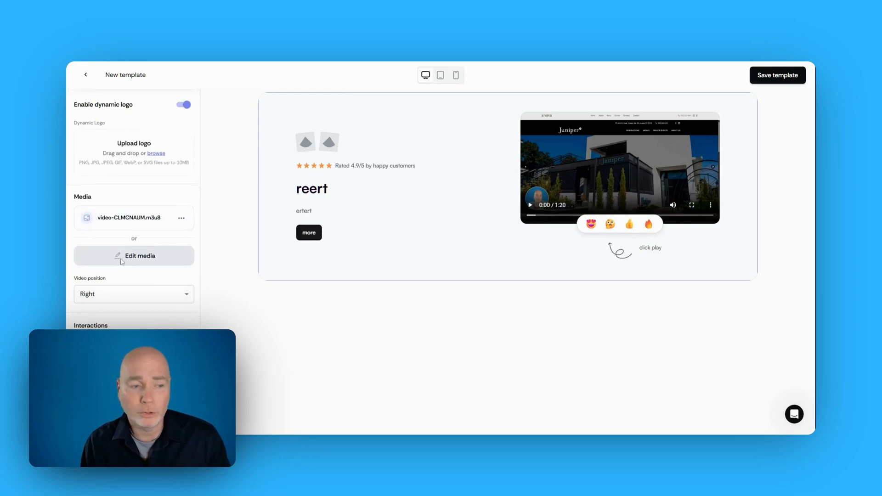
Scroll the Header settings to enable comments on the header video.
scroll(down, 3)
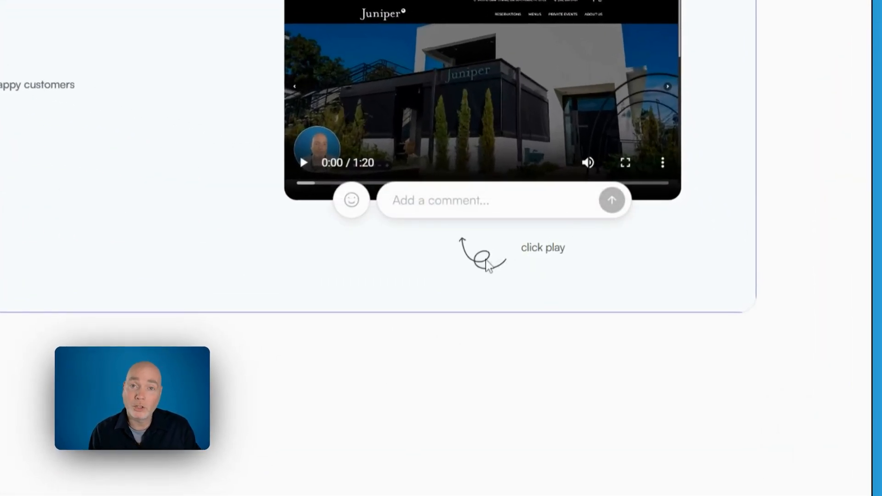
mouse_move(696, 291)
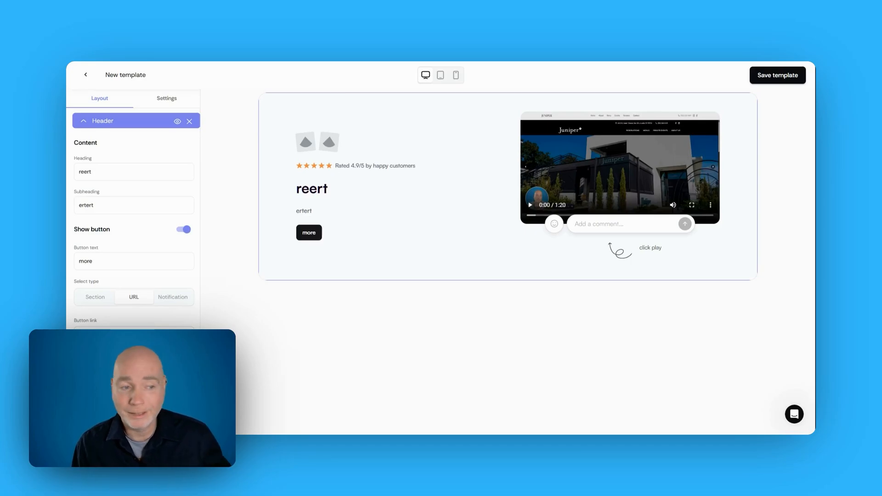
scroll(down, 3)
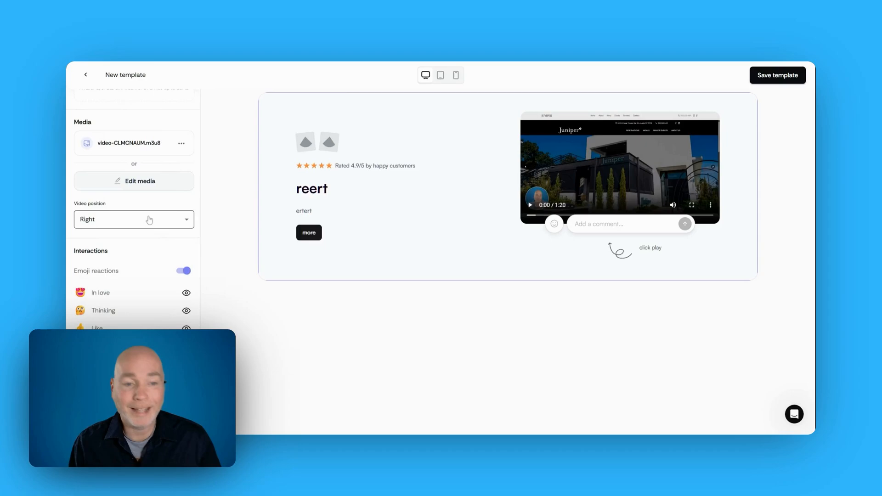
scroll(down, 3)
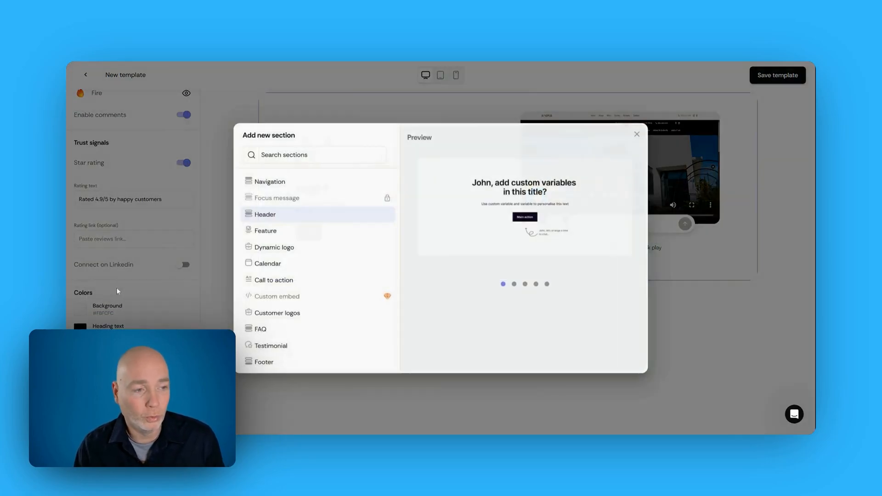
Add a Calendar section below the header and select its Meeting link field.
click(274, 247)
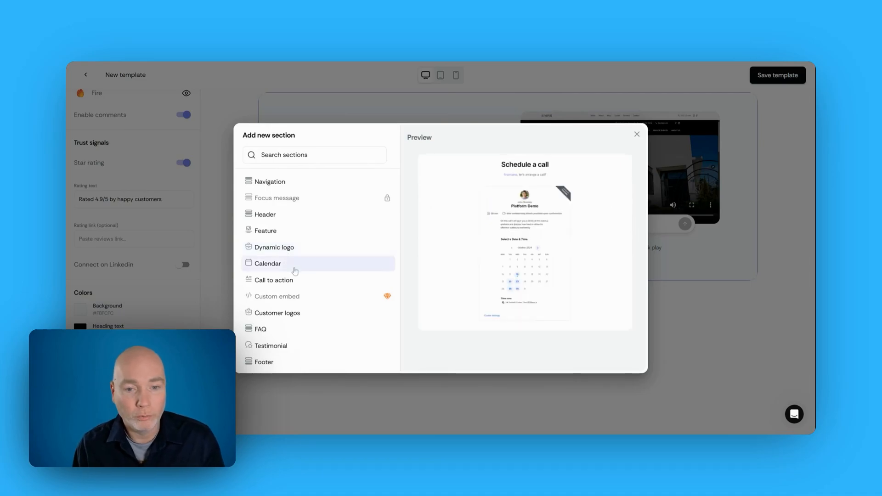
click(268, 263)
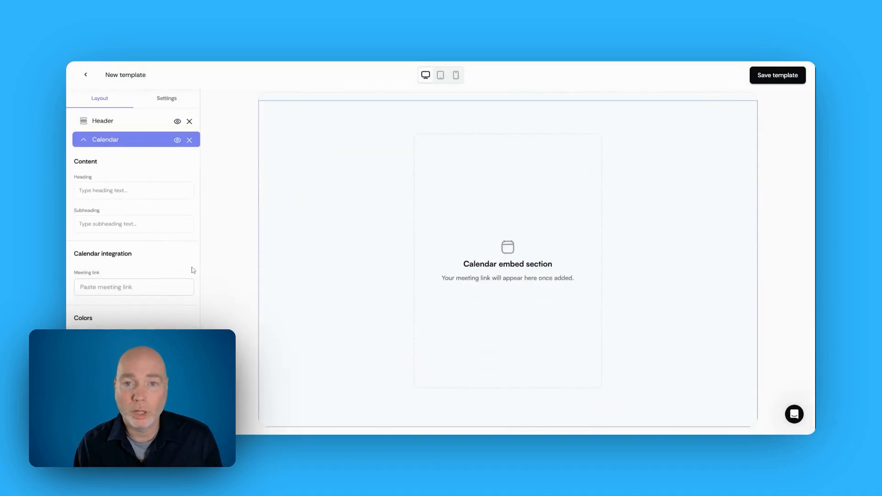
click(134, 286)
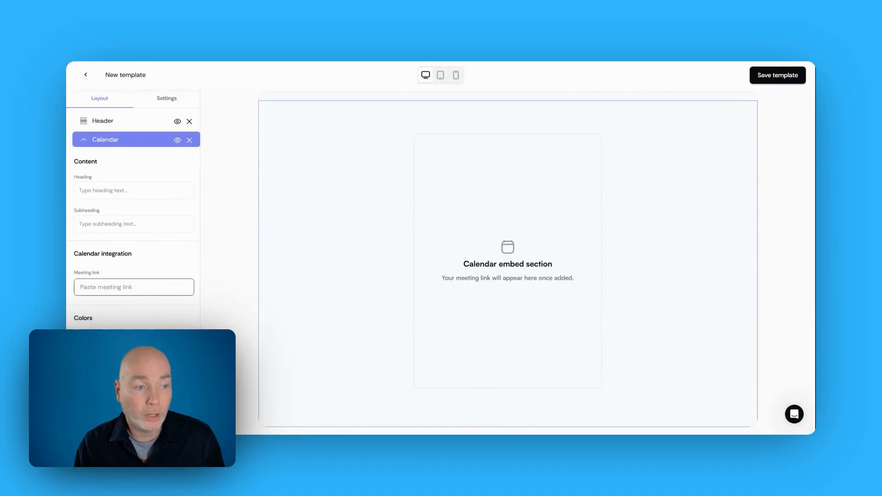
click(133, 287)
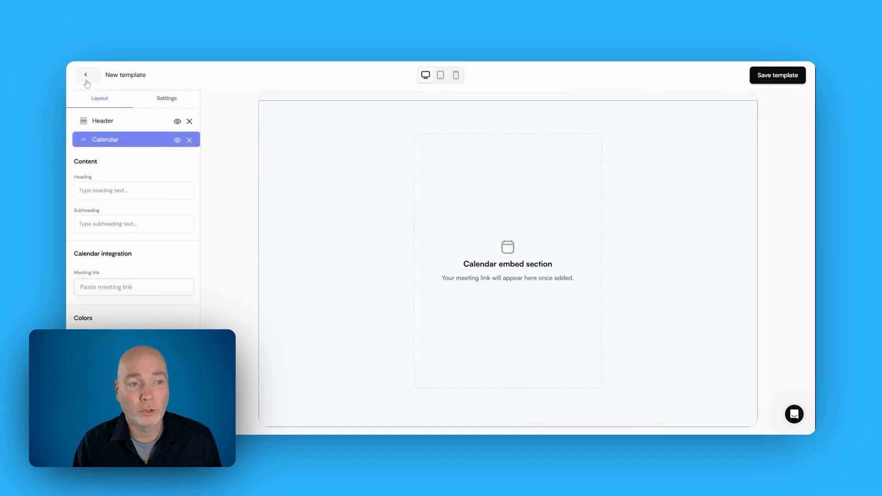
click(86, 75)
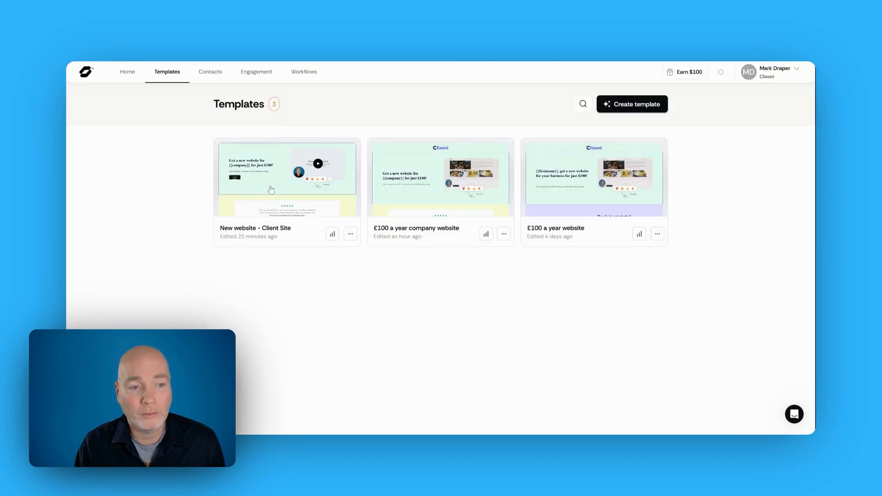
Open the New website - Client Site template and scroll through its sections.
click(286, 178)
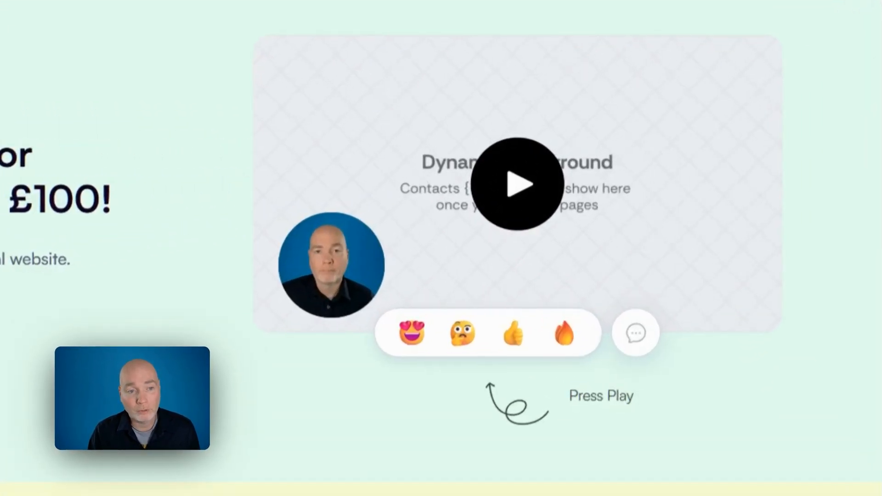
click(517, 185)
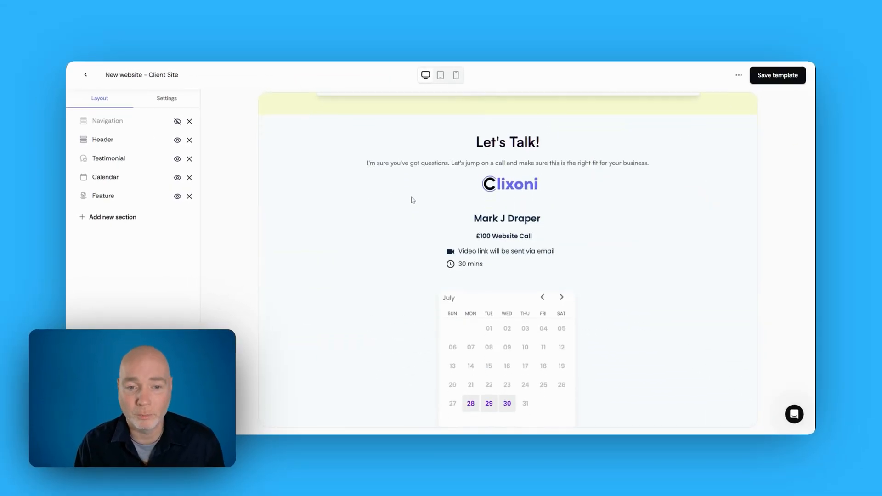
scroll(down, 3)
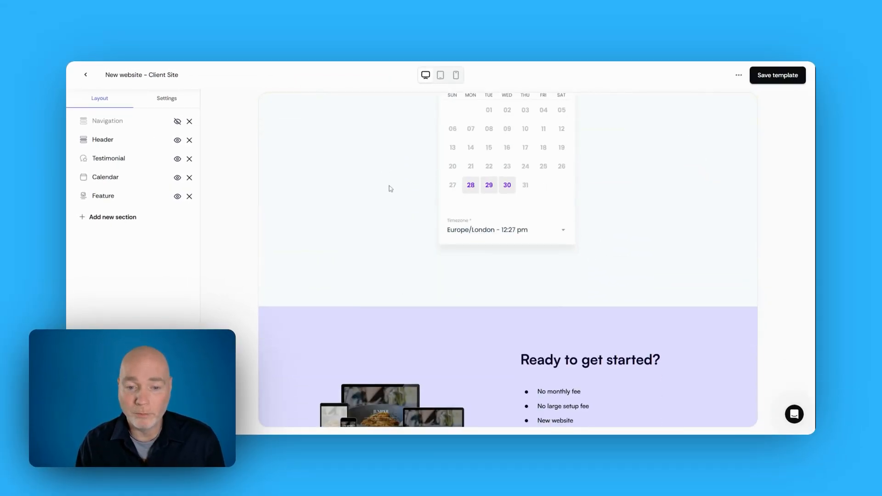
scroll(down, 3)
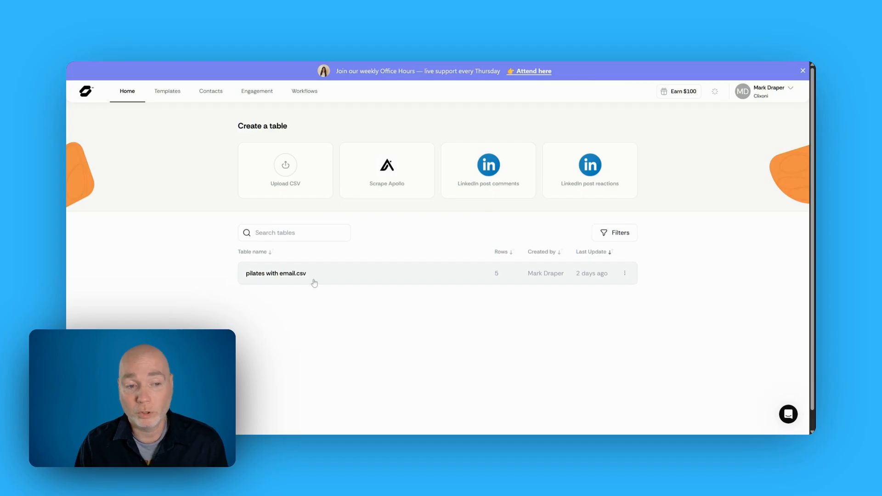
Open the pilates with email.csv table and its Data studio source catalogue.
click(769, 91)
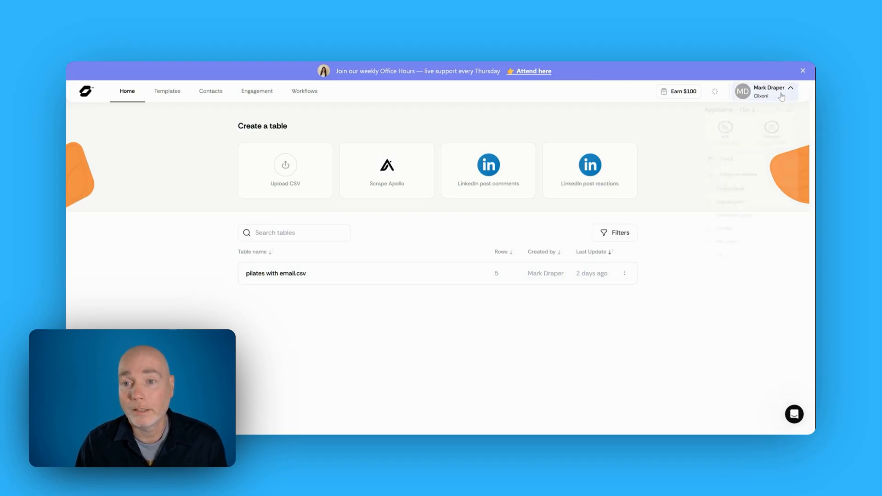
click(765, 91)
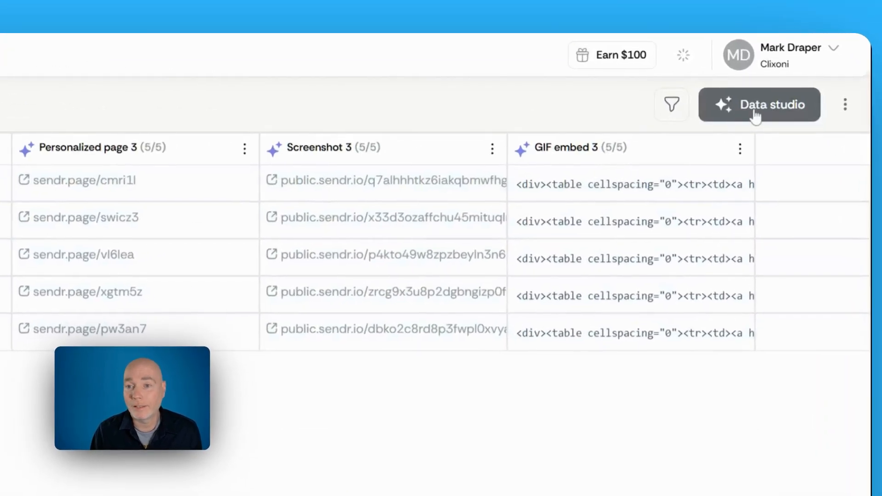
click(759, 105)
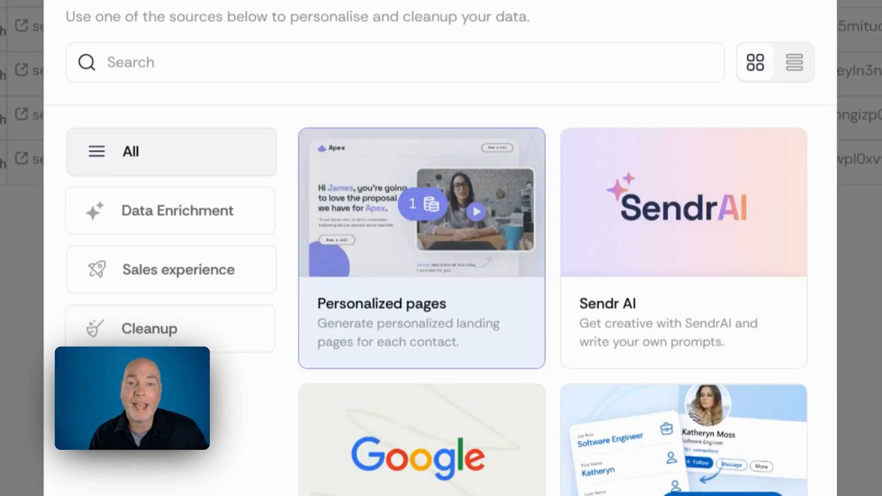
mouse_move(410, 274)
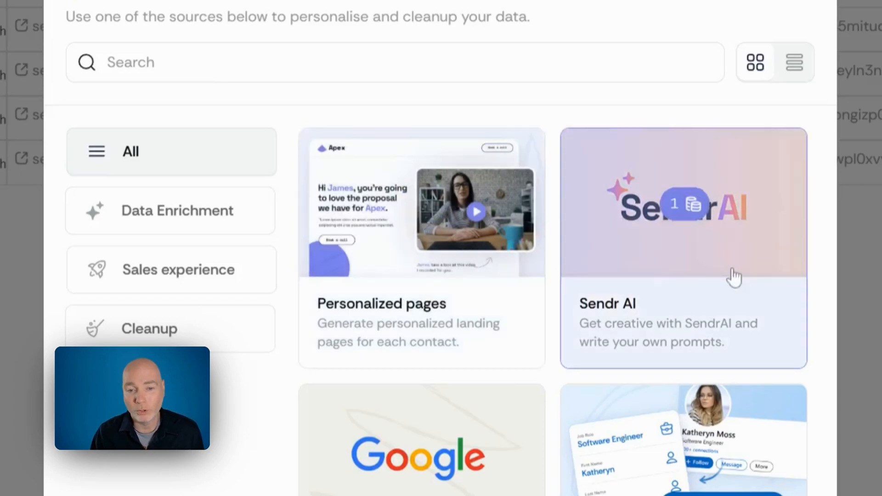
mouse_move(697, 235)
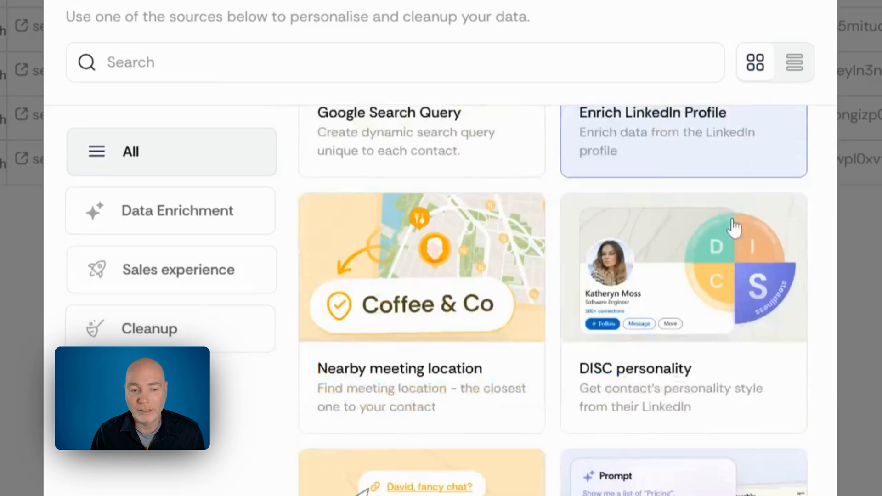
Browse the sources, filtering to Data Enrichment and then Cleanup categories.
scroll(down, 3)
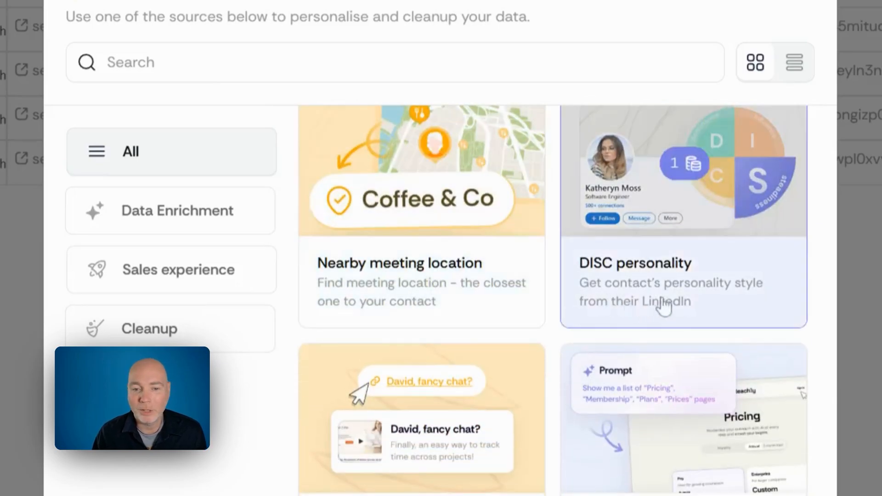
scroll(down, 3)
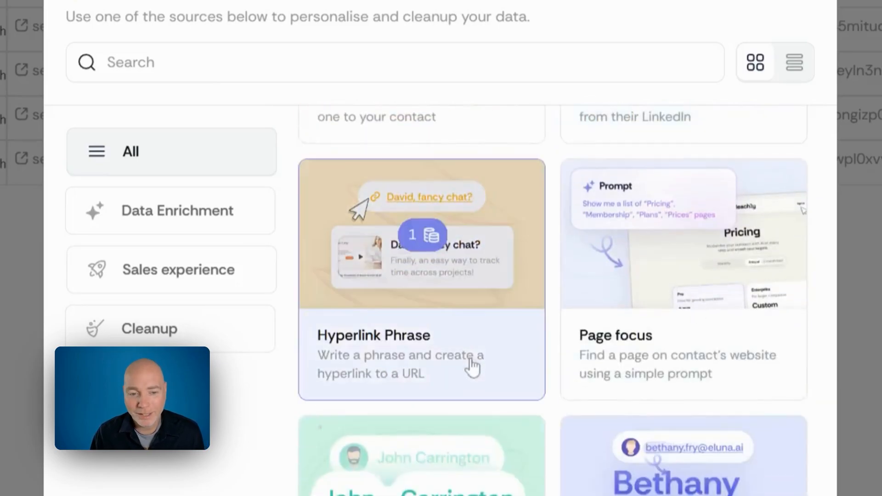
scroll(down, 3)
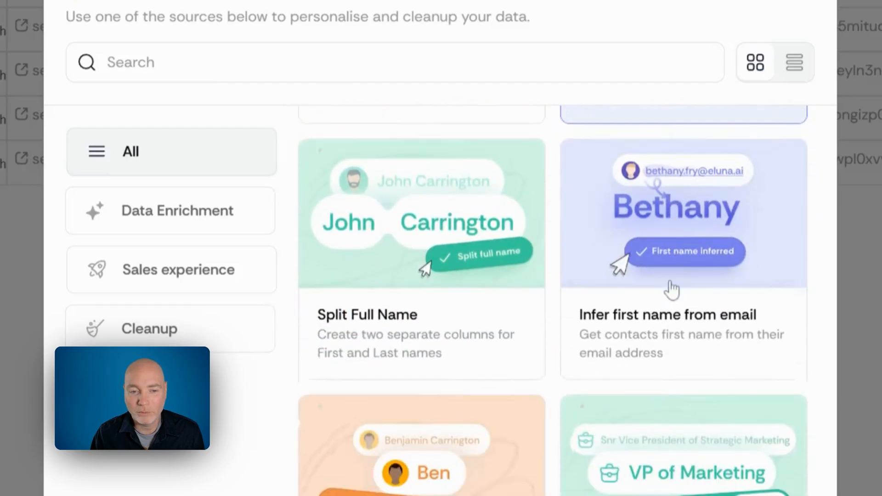
scroll(down, 3)
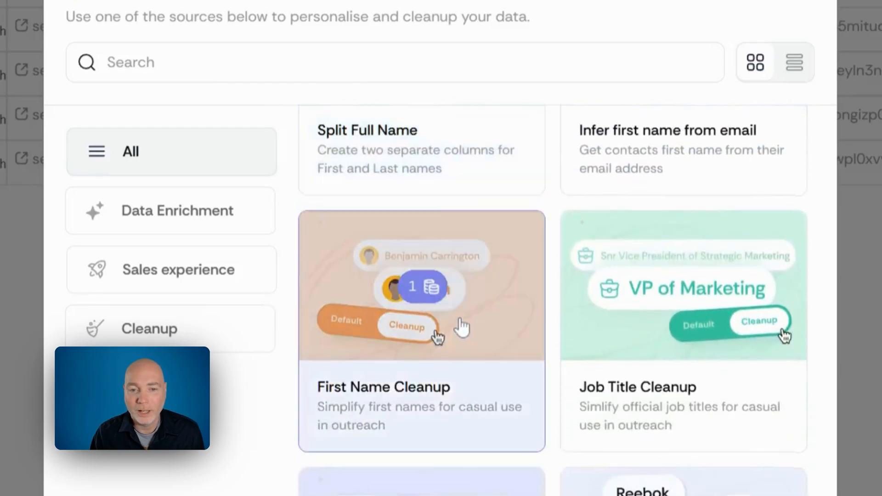
click(171, 210)
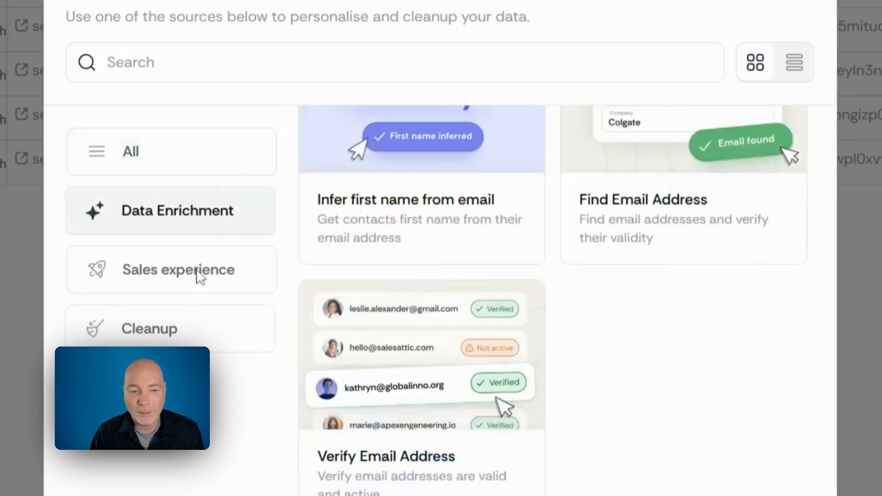
click(170, 328)
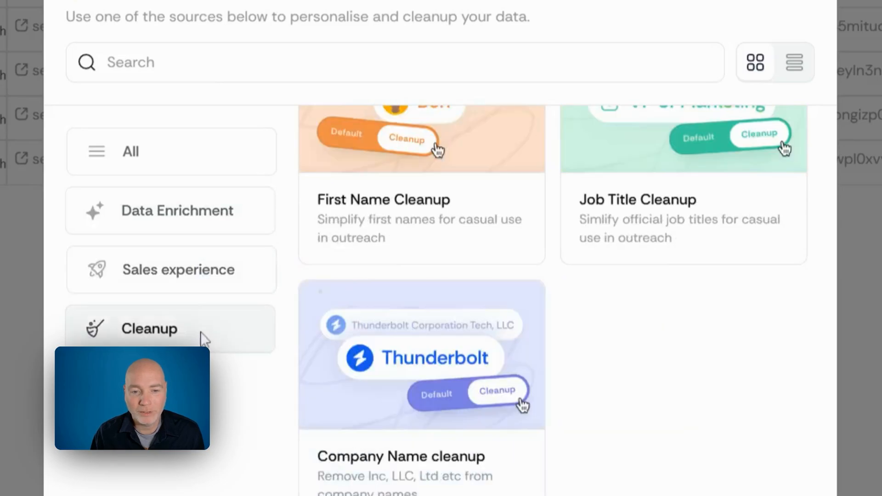
mouse_move(602, 270)
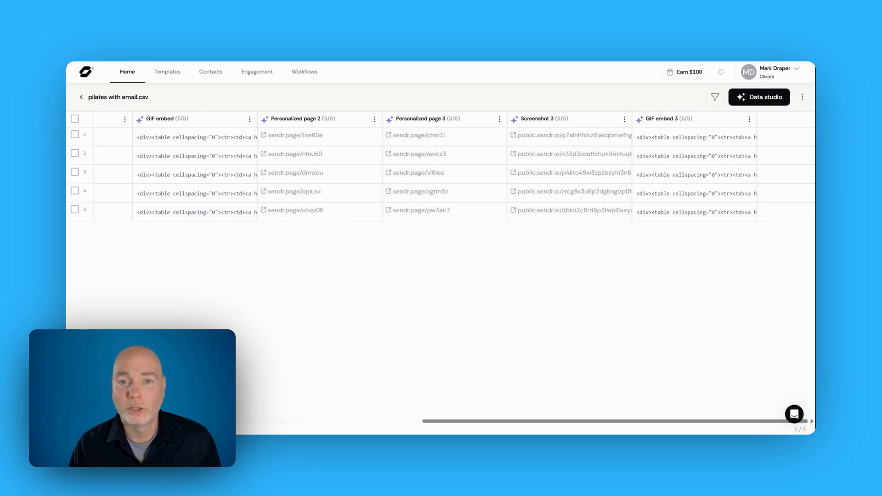
mouse_move(615, 130)
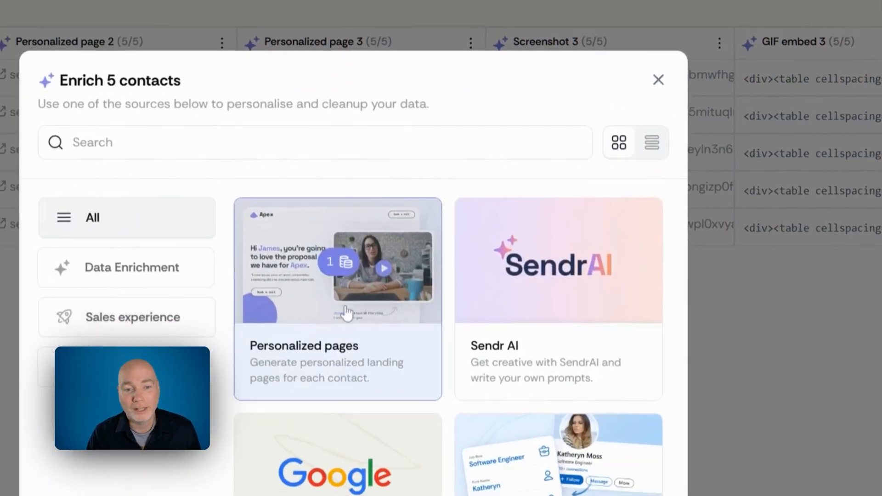
click(337, 300)
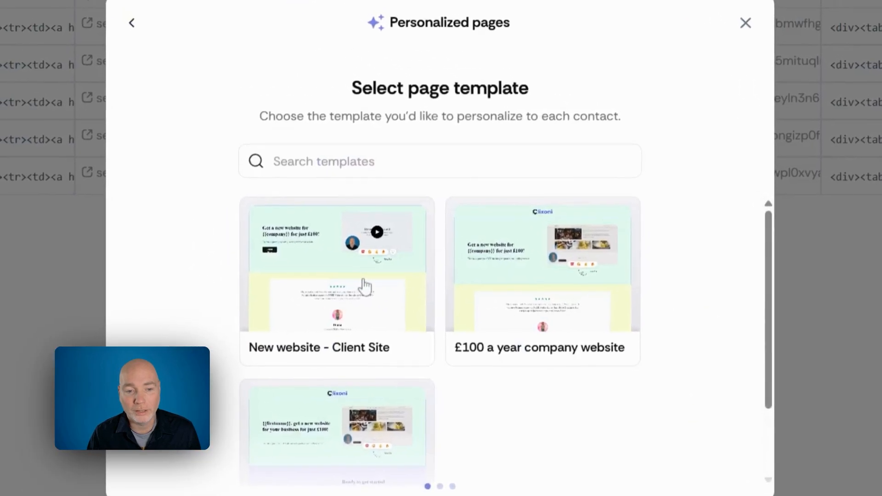
click(336, 282)
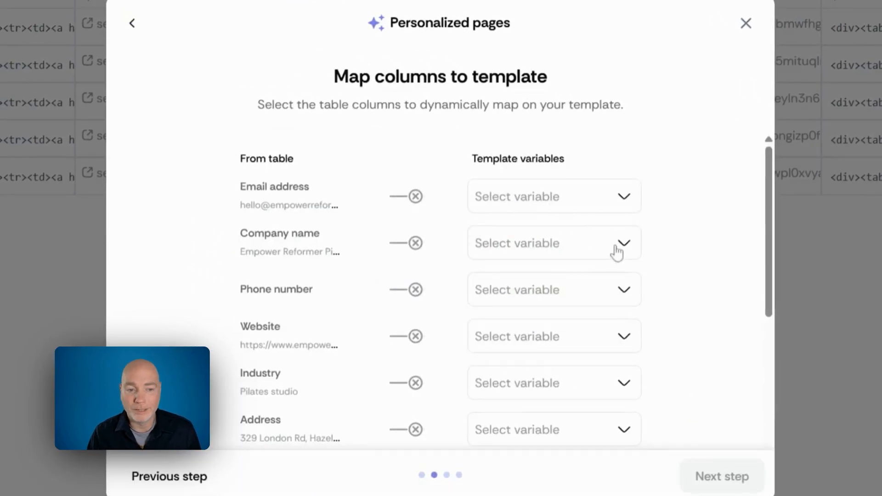
click(553, 242)
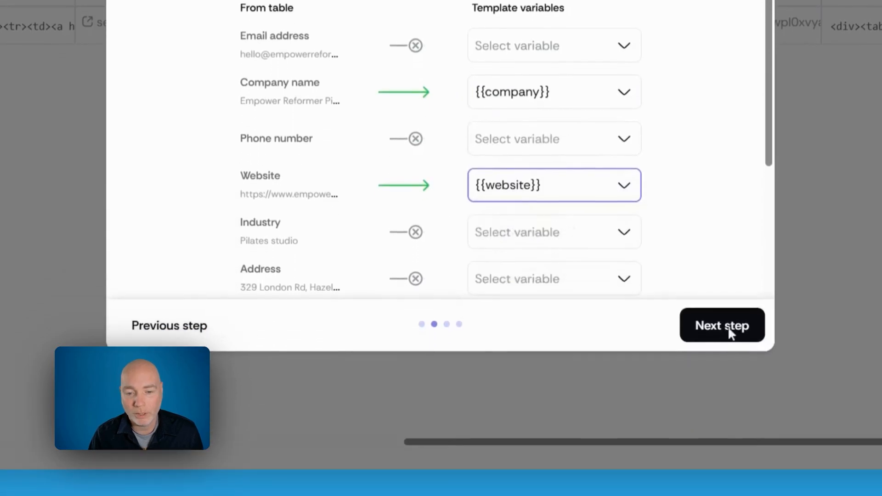
click(722, 325)
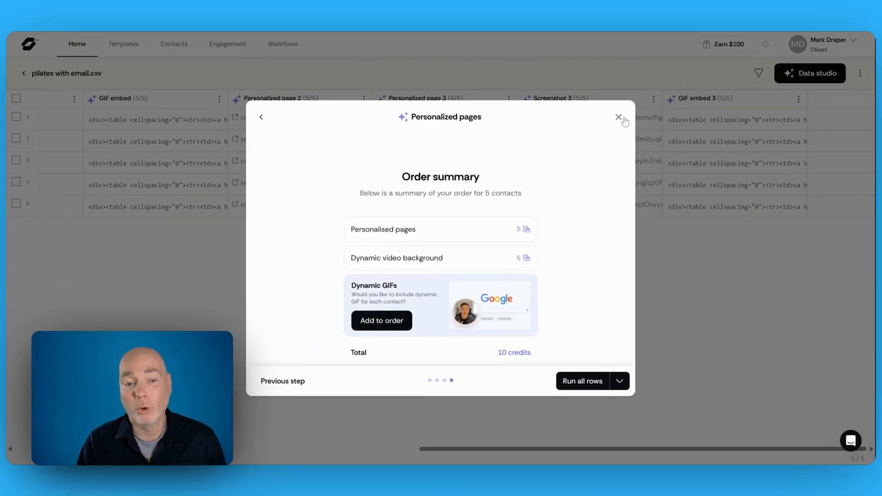
click(618, 118)
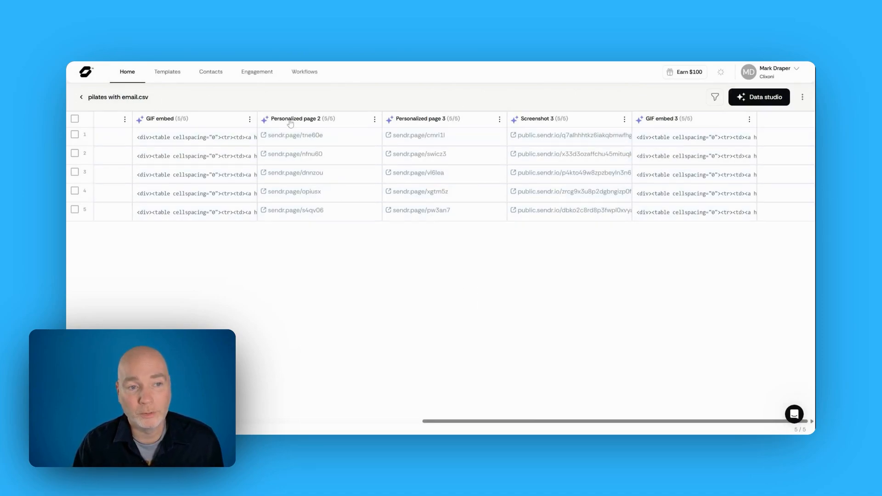
mouse_move(511, 113)
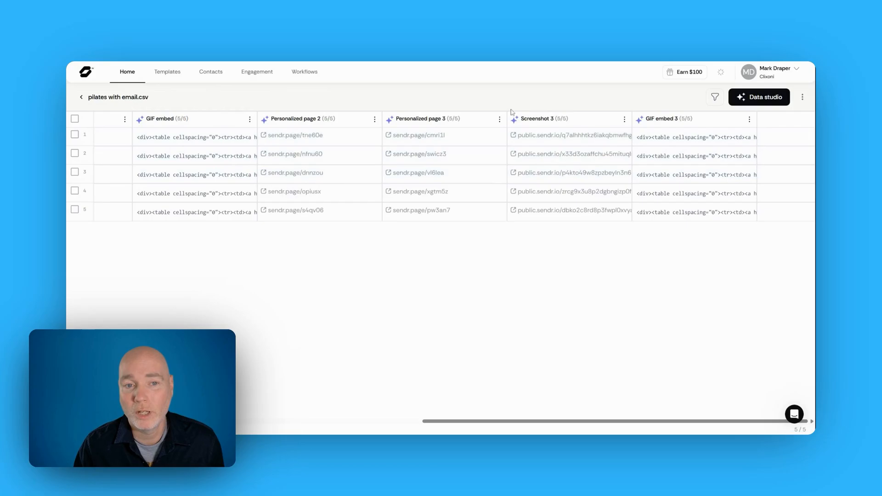
mouse_move(694, 282)
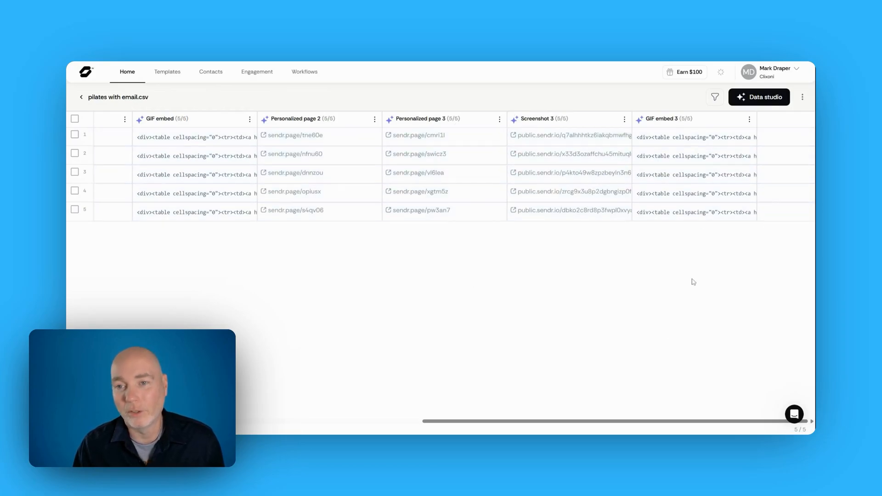
Open the Workflows page listing ready-made Zap automations.
click(802, 97)
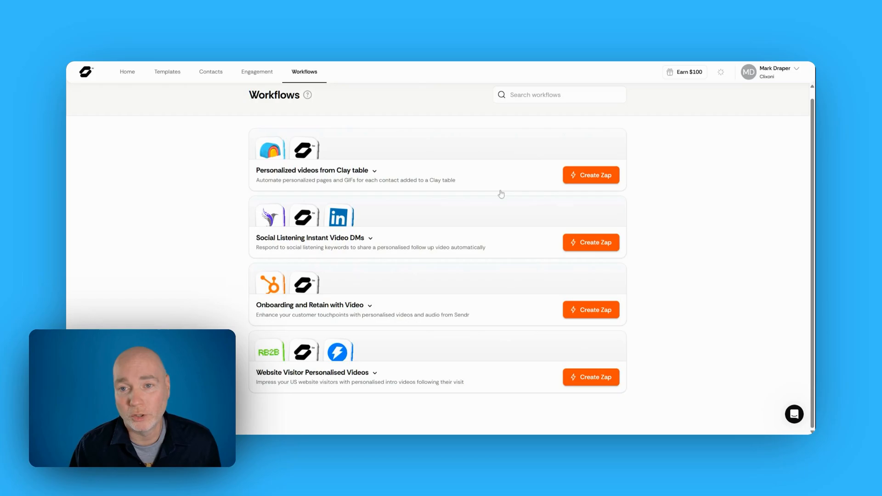
Return Home to reach the pilates with email.csv table and its Verify Email column.
click(257, 71)
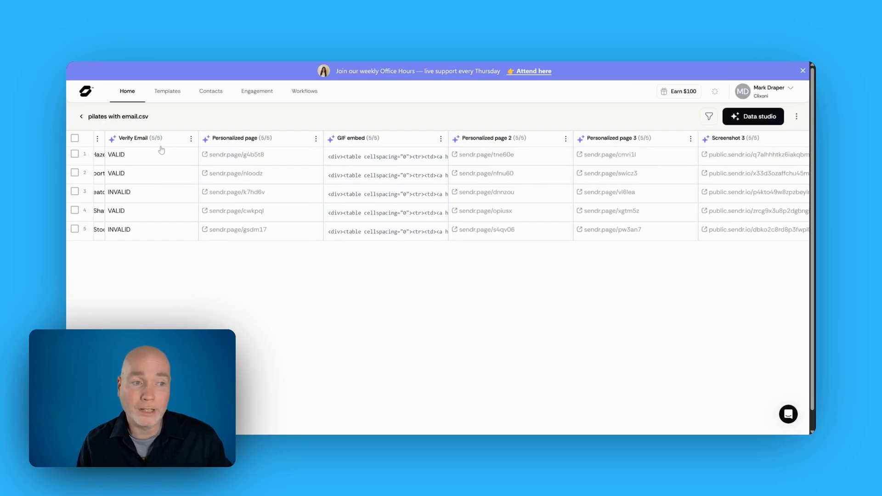
Build a table from a LinkedIn post's four reactions for four credits and open it.
click(81, 116)
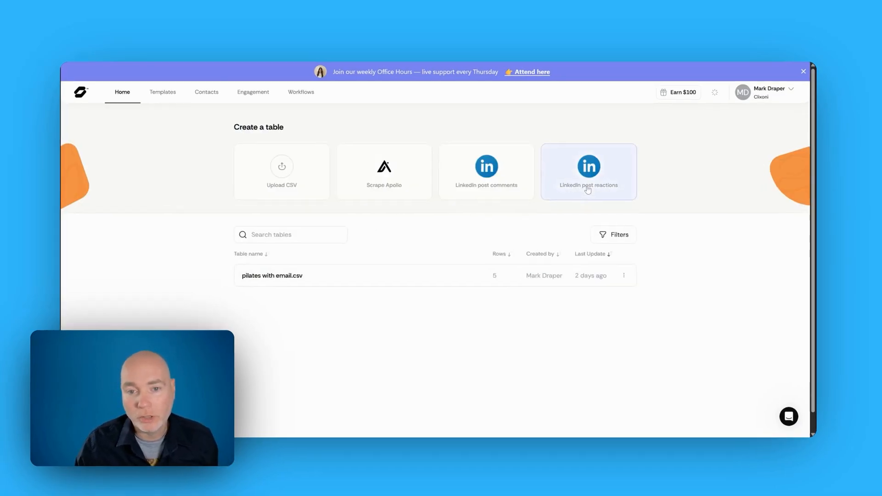
click(589, 171)
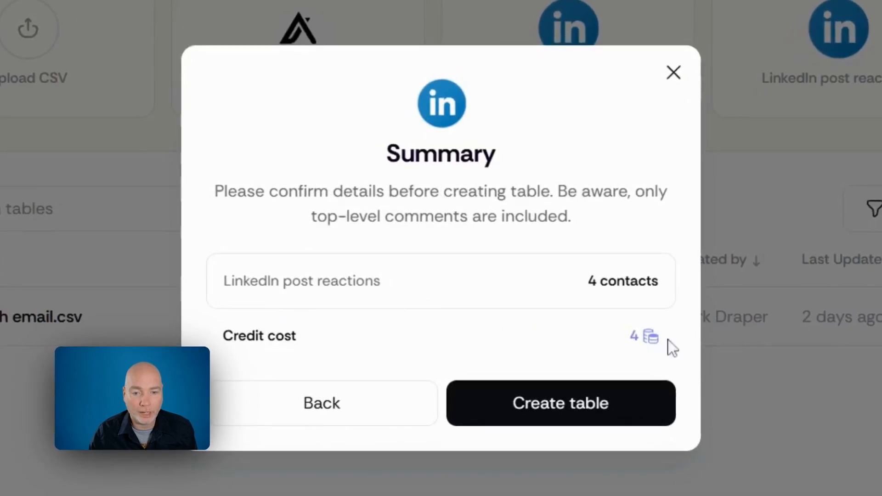
click(560, 403)
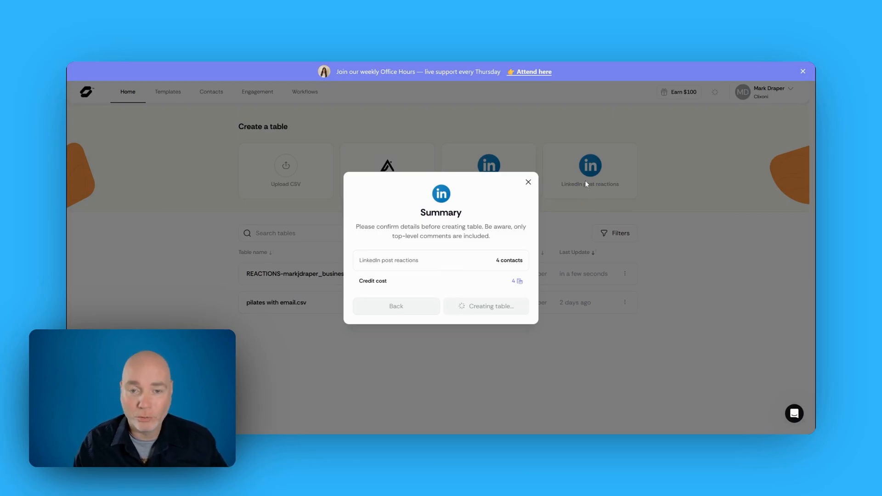
click(486, 306)
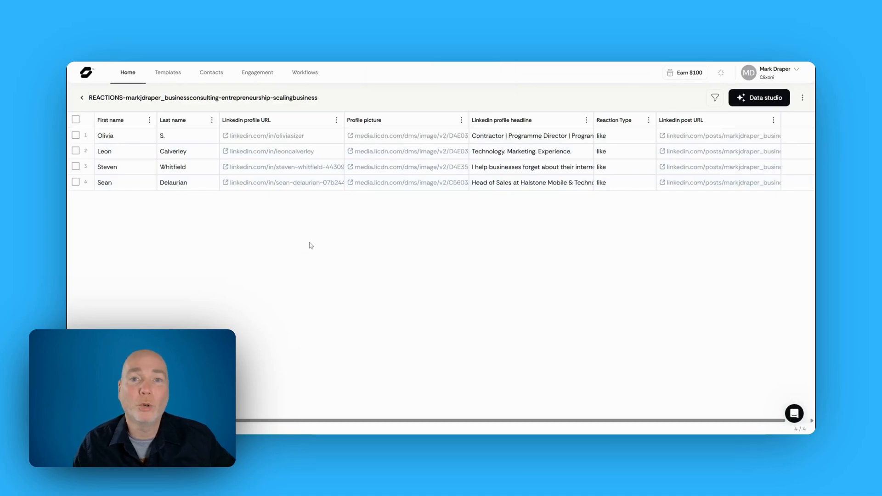
mouse_move(334, 246)
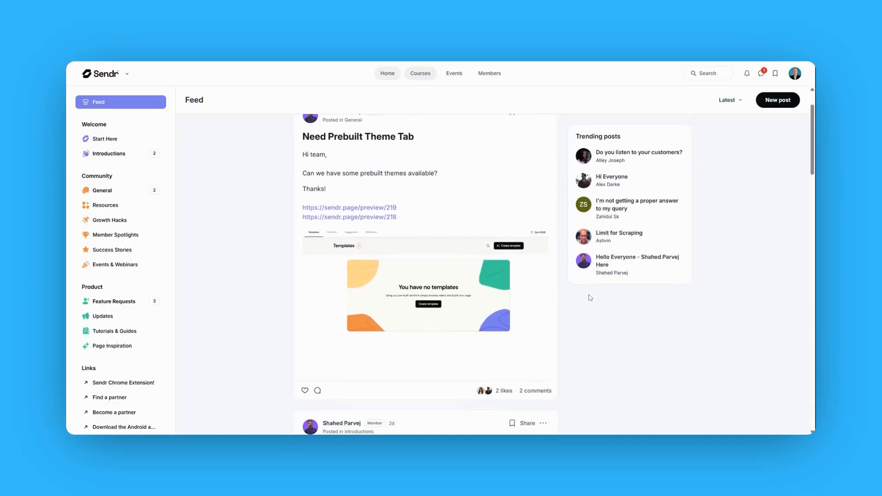
Browse the Sendr Community feed posts and move on to the Courses section.
scroll(down, 3)
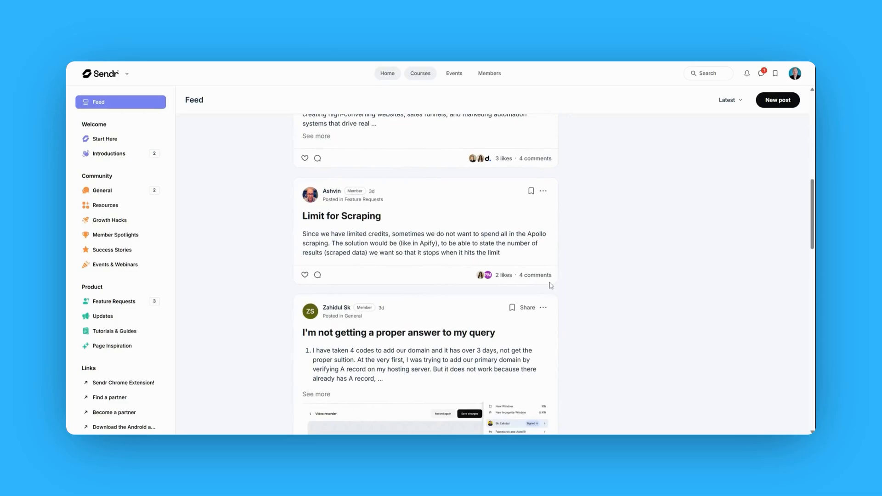
scroll(down, 3)
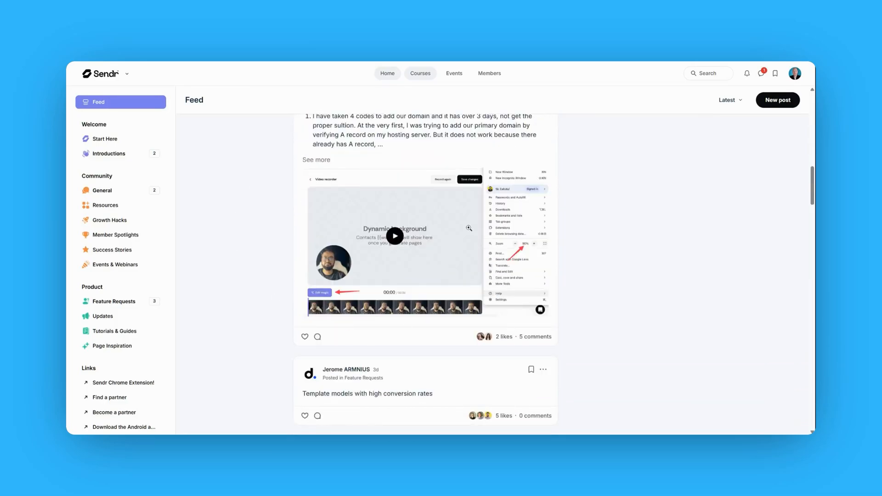
scroll(down, 3)
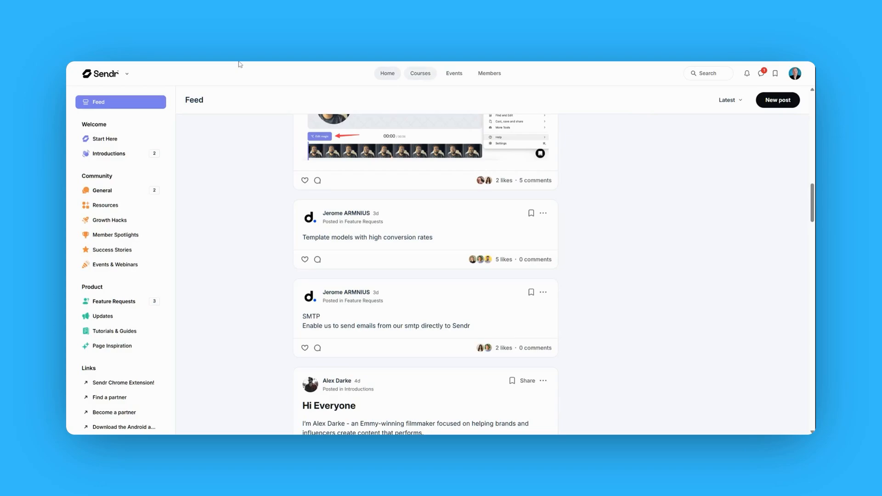
click(419, 73)
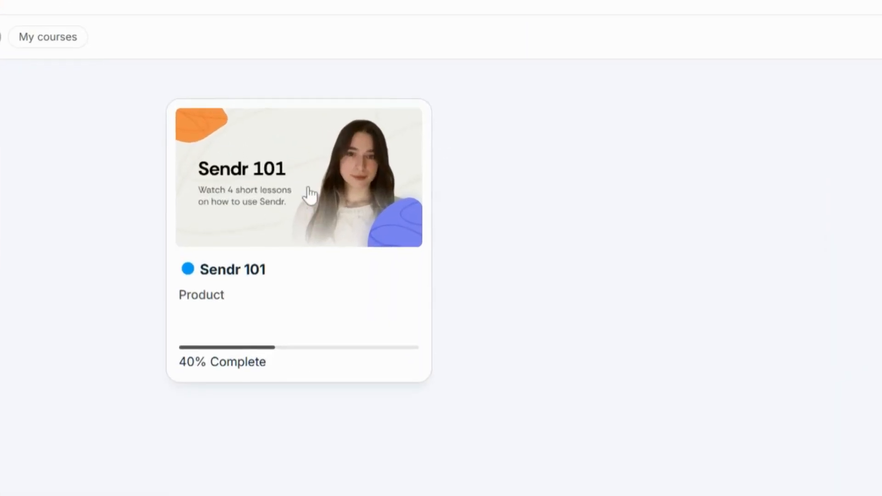
Open the Sendr 101 course card and scroll down its Lesson 1 welcome page.
click(299, 176)
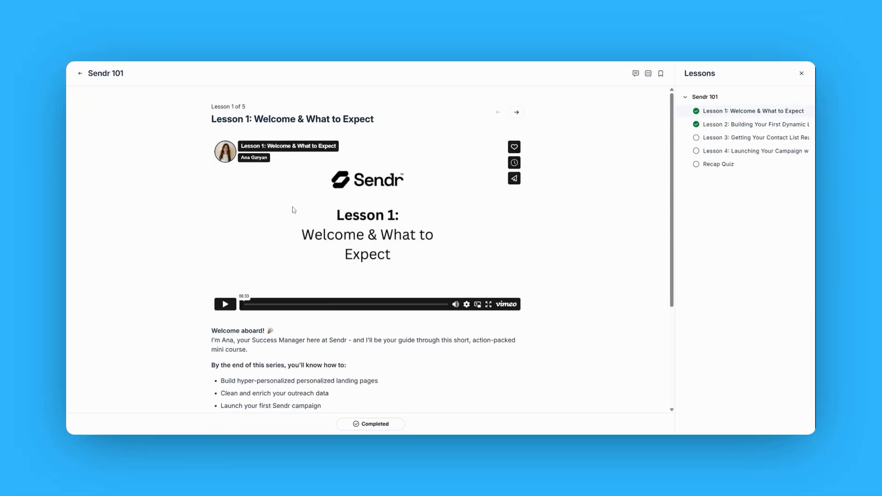
mouse_move(497, 266)
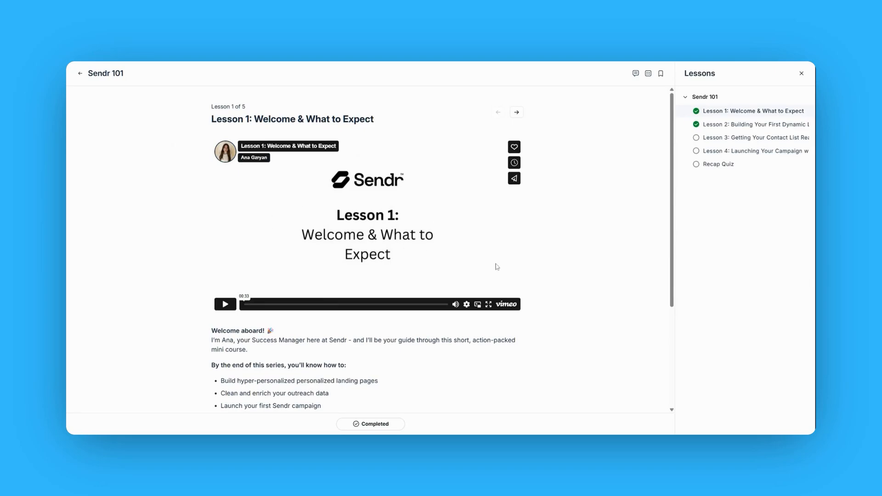
mouse_move(434, 309)
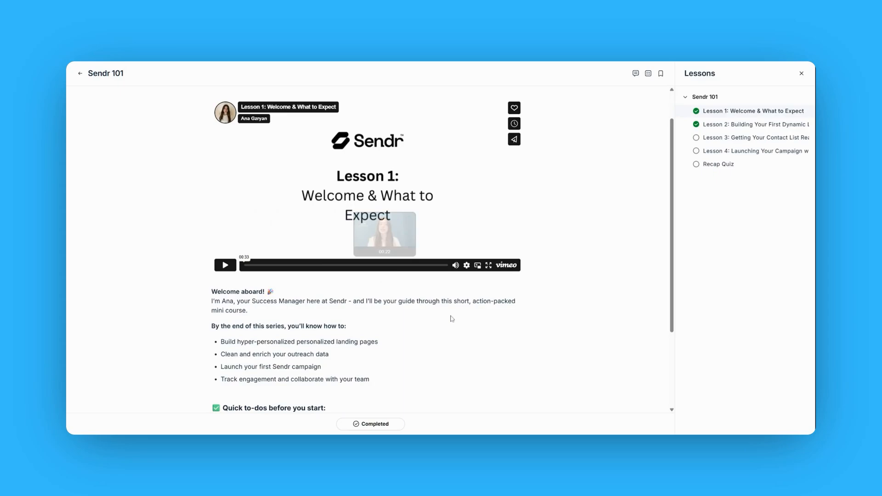
scroll(down, 3)
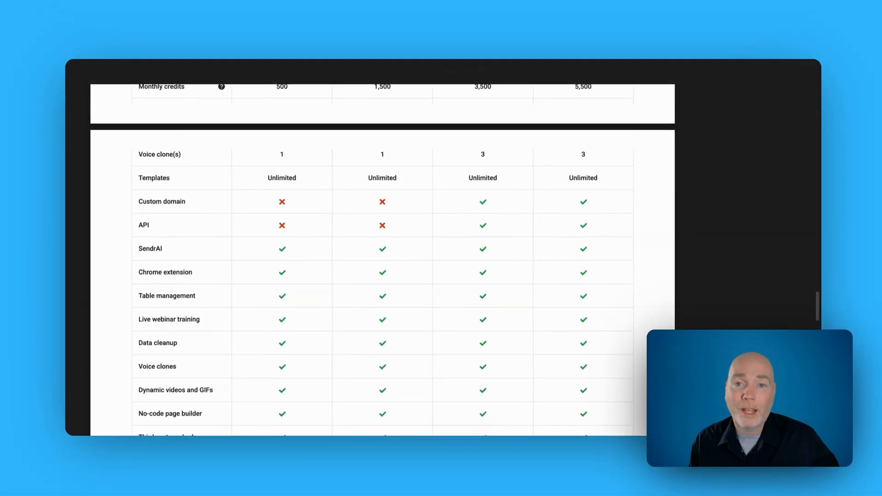
Scroll the Sendr pricing PDF down to page 4's feature comparison, through teleprompter and page statistics.
scroll(down, 3)
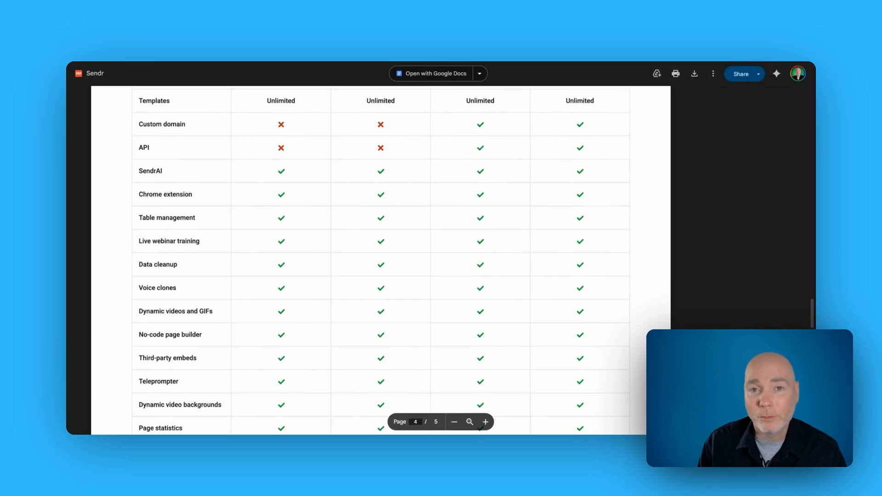
scroll(down, 3)
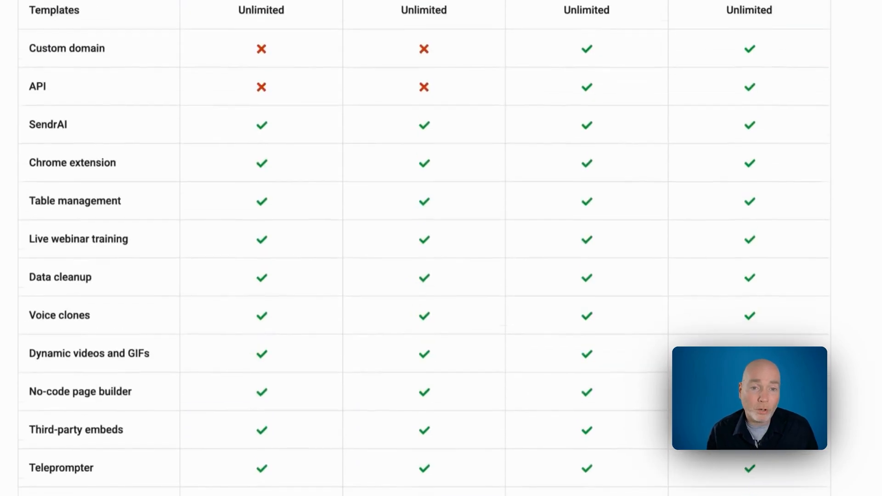
Scroll past the Sendr deal overview and features to the four-tier Plans & features table.
scroll(down, 3)
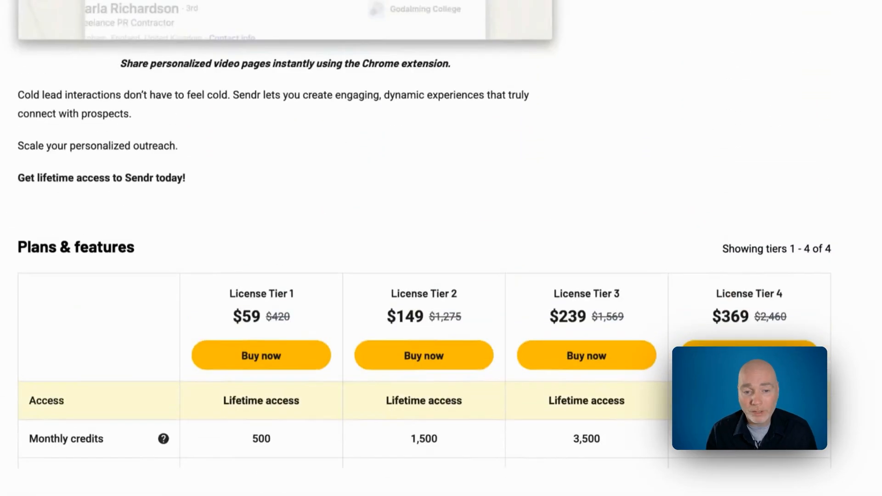
scroll(down, 3)
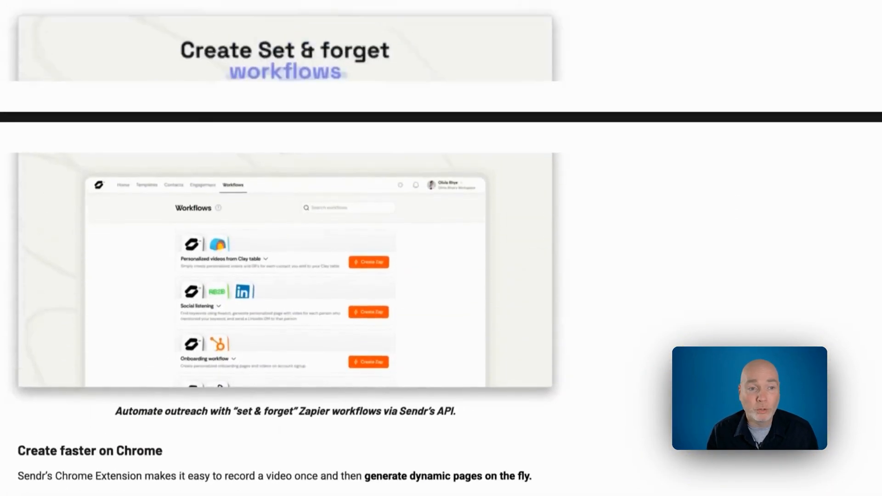
scroll(down, 3)
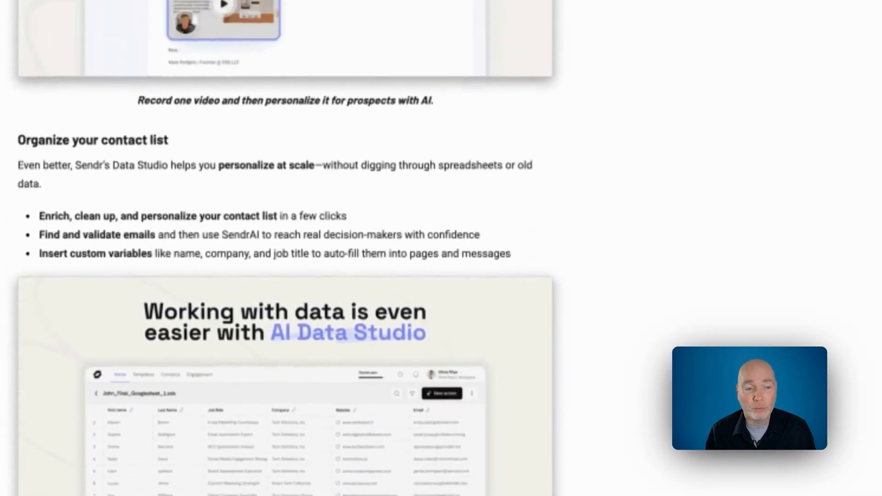
scroll(up, 3)
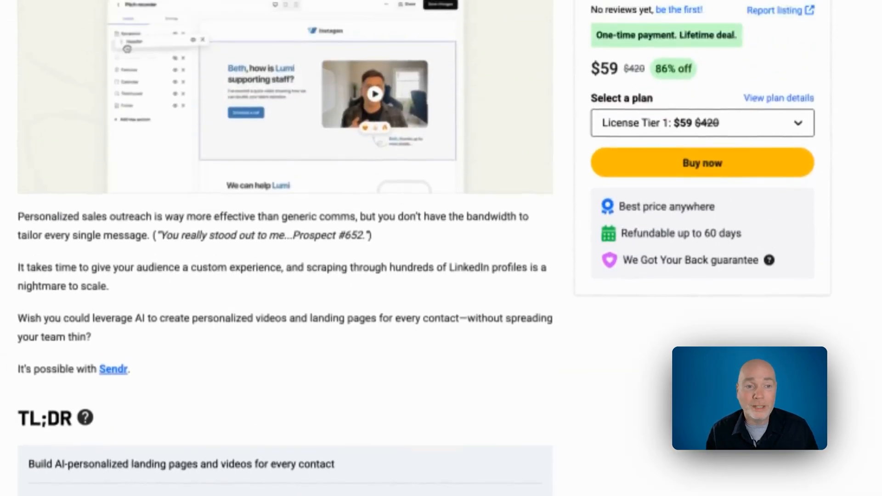
scroll(down, 3)
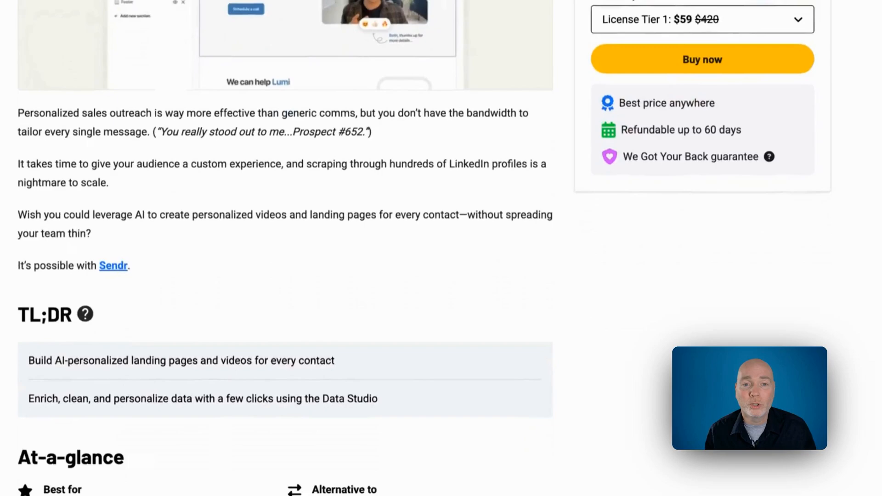
scroll(down, 3)
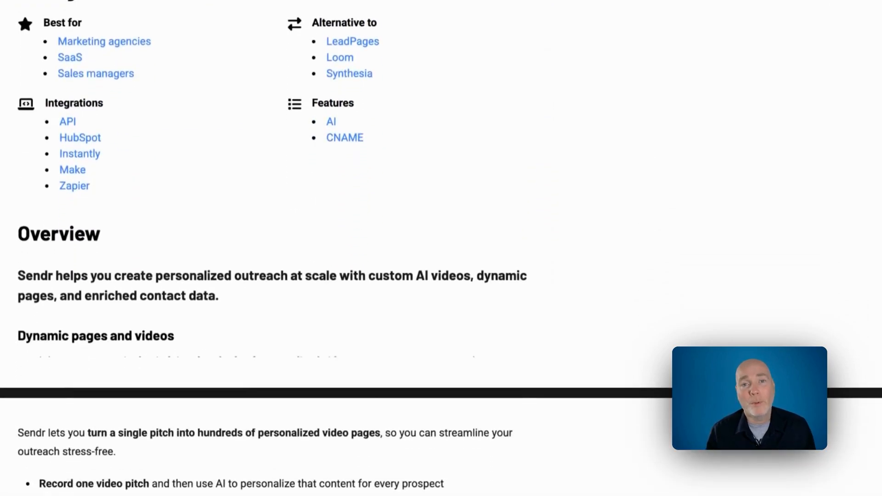
scroll(down, 3)
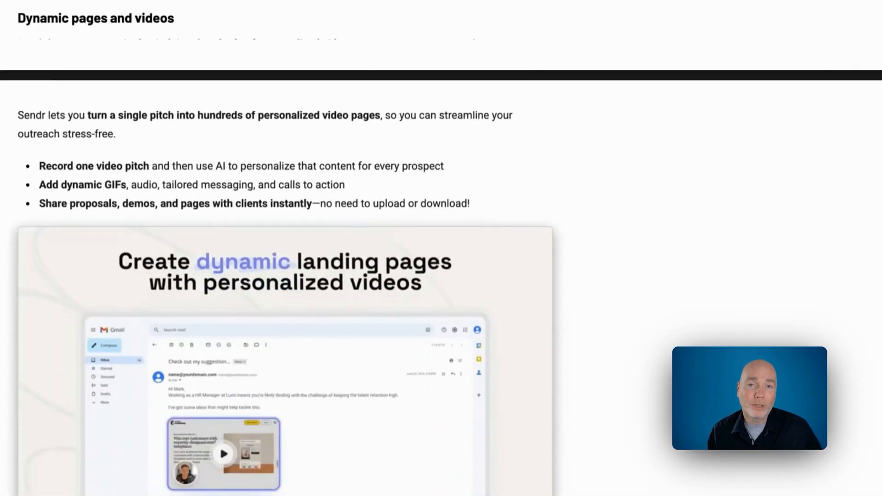
scroll(down, 3)
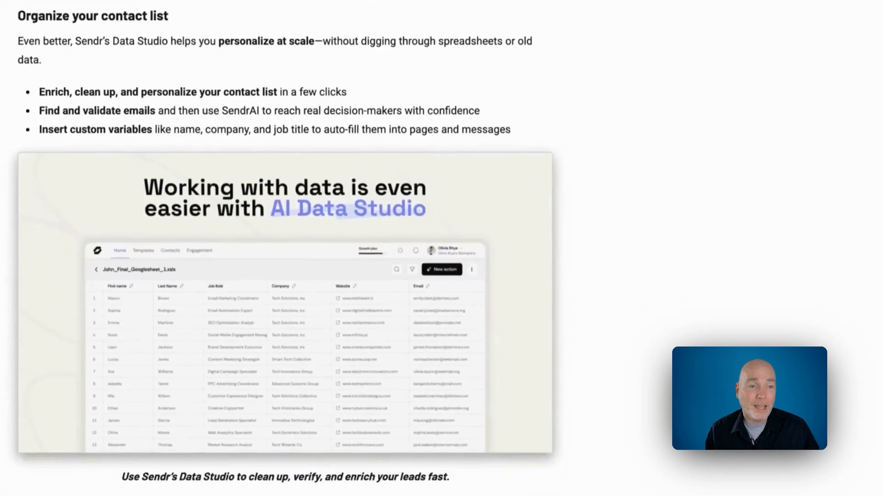
scroll(down, 3)
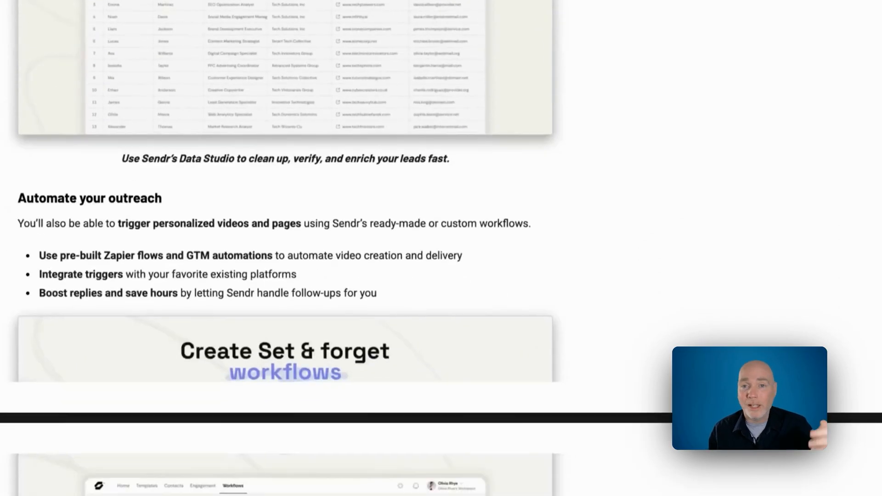
scroll(down, 3)
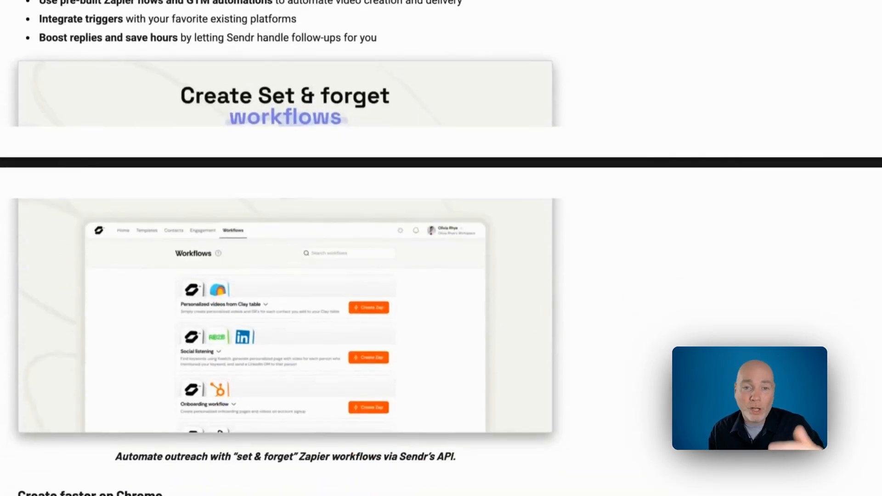
scroll(down, 3)
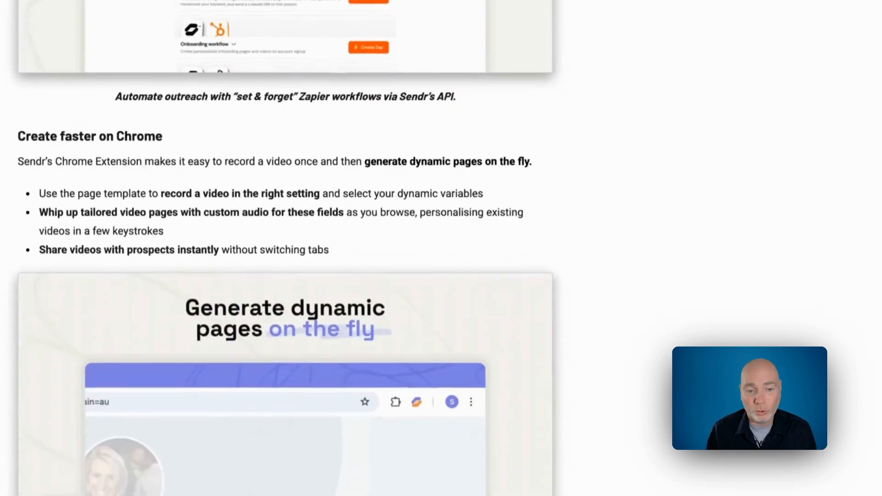
scroll(down, 3)
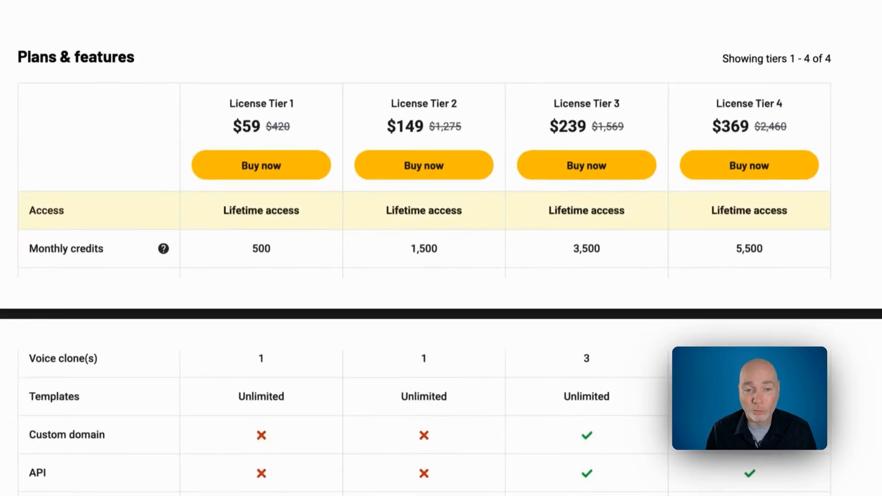